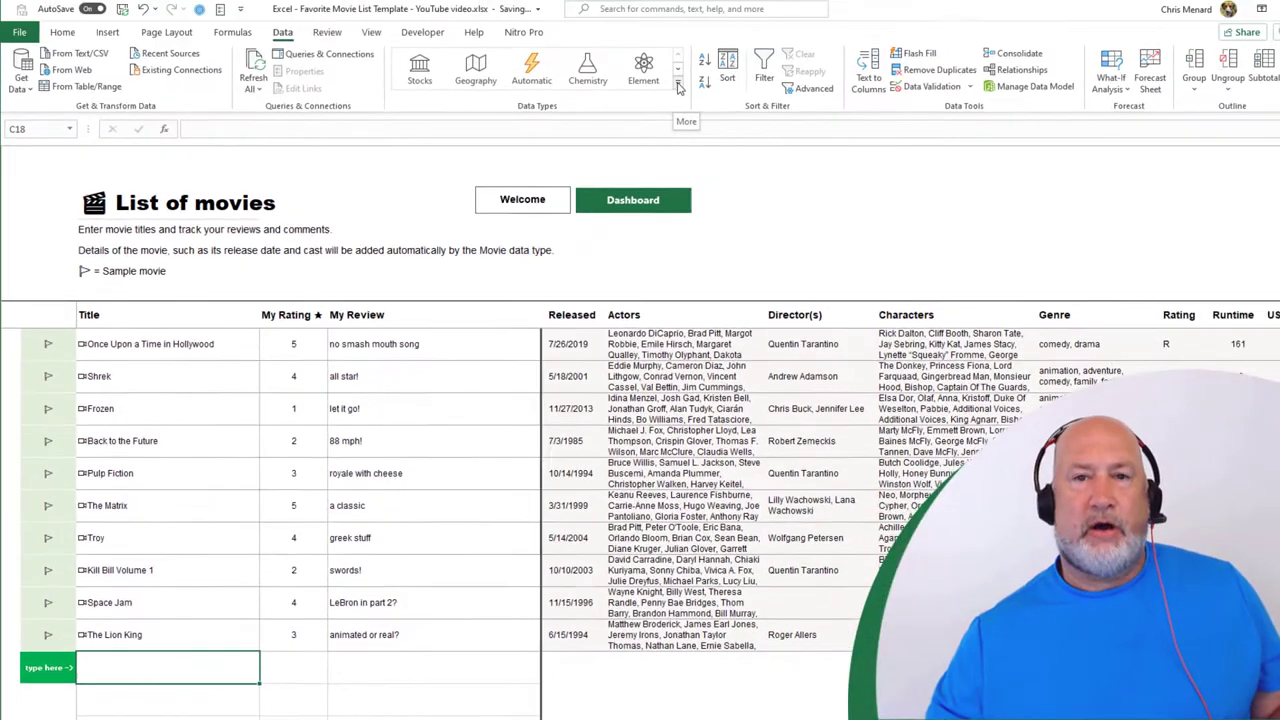
# - Pick Shrek in the Cast sheet's B7 movie dropdown
pyautogui.click(683, 70)
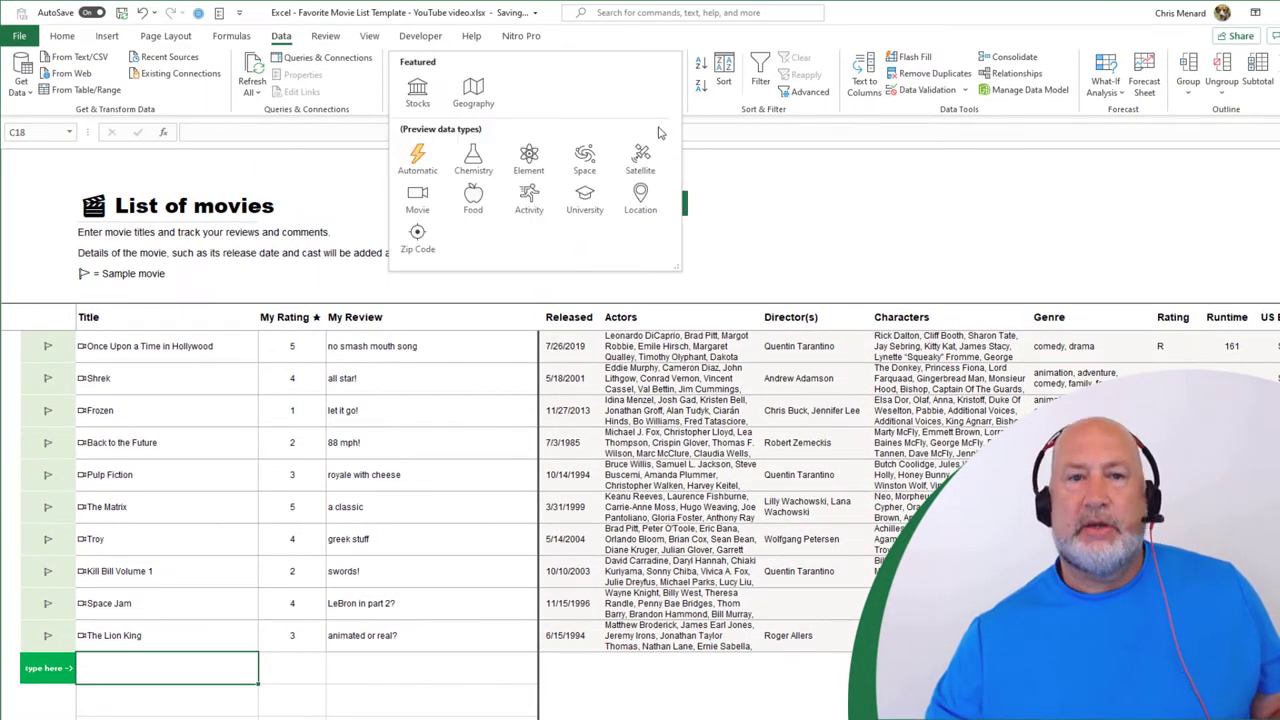
pyautogui.moveTo(417, 237)
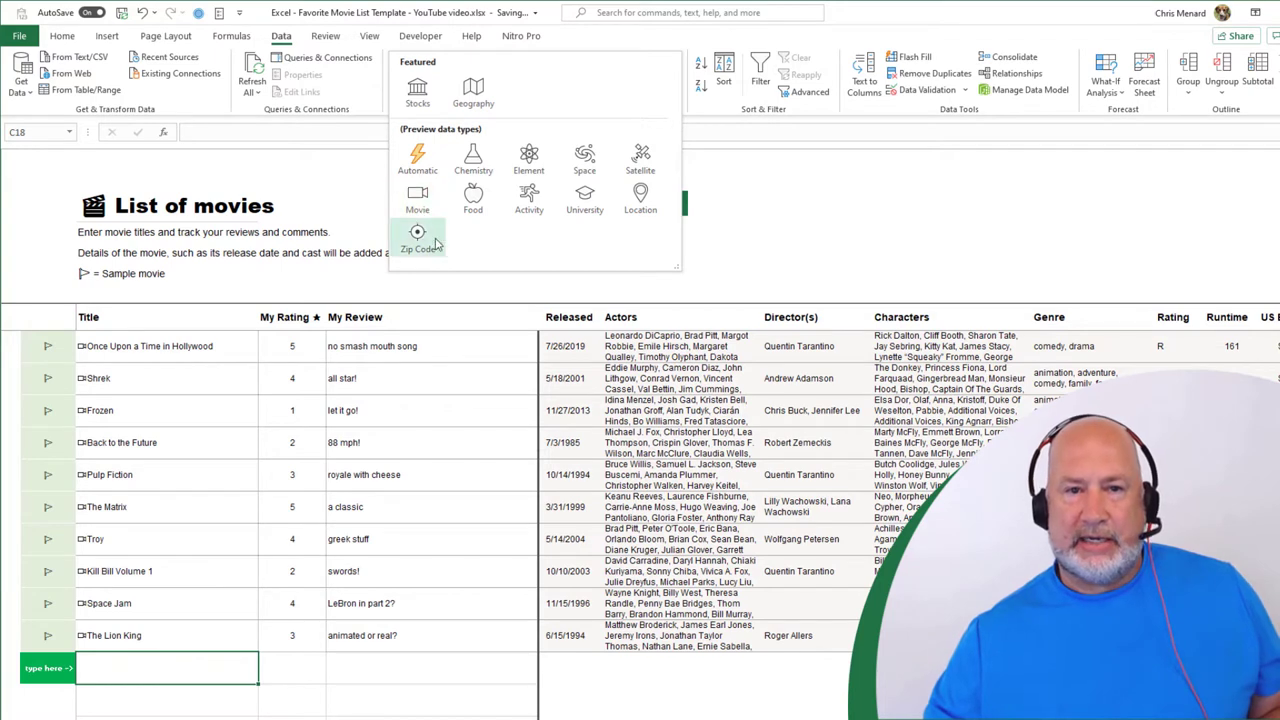
pyautogui.click(750, 227)
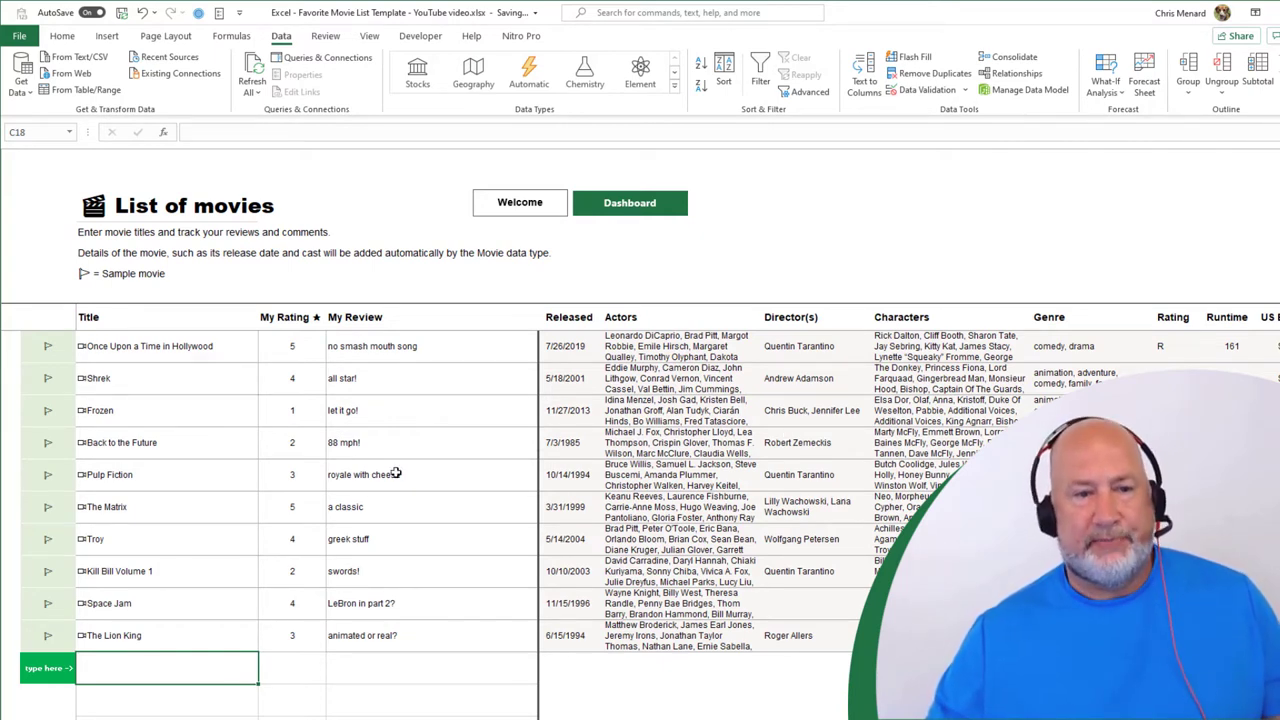
pyautogui.moveTo(418, 457)
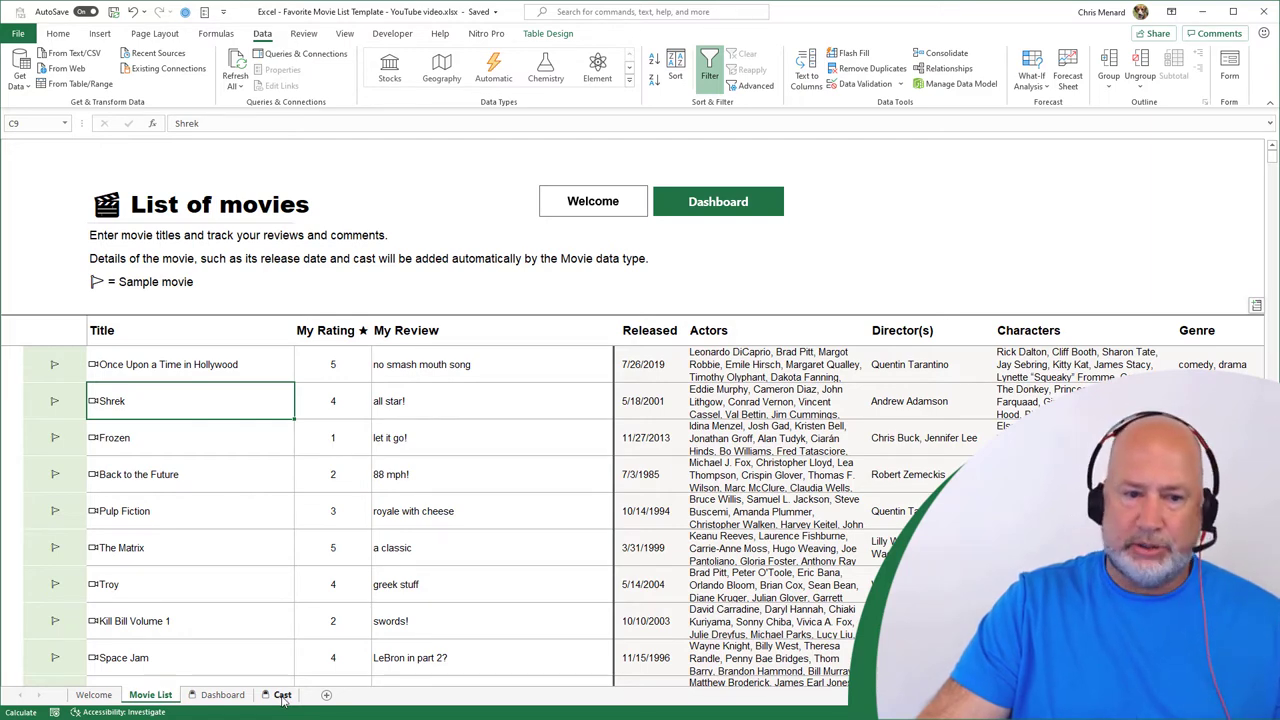
pyautogui.click(281, 694)
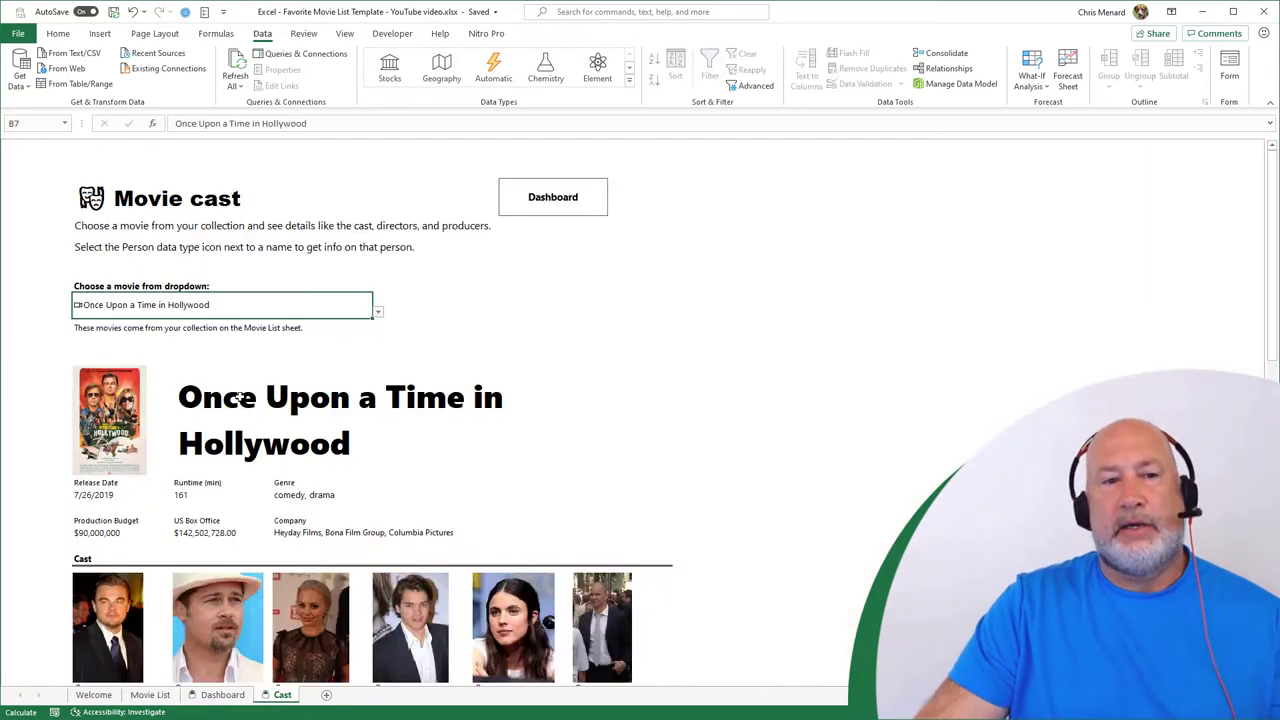
pyautogui.click(220, 197)
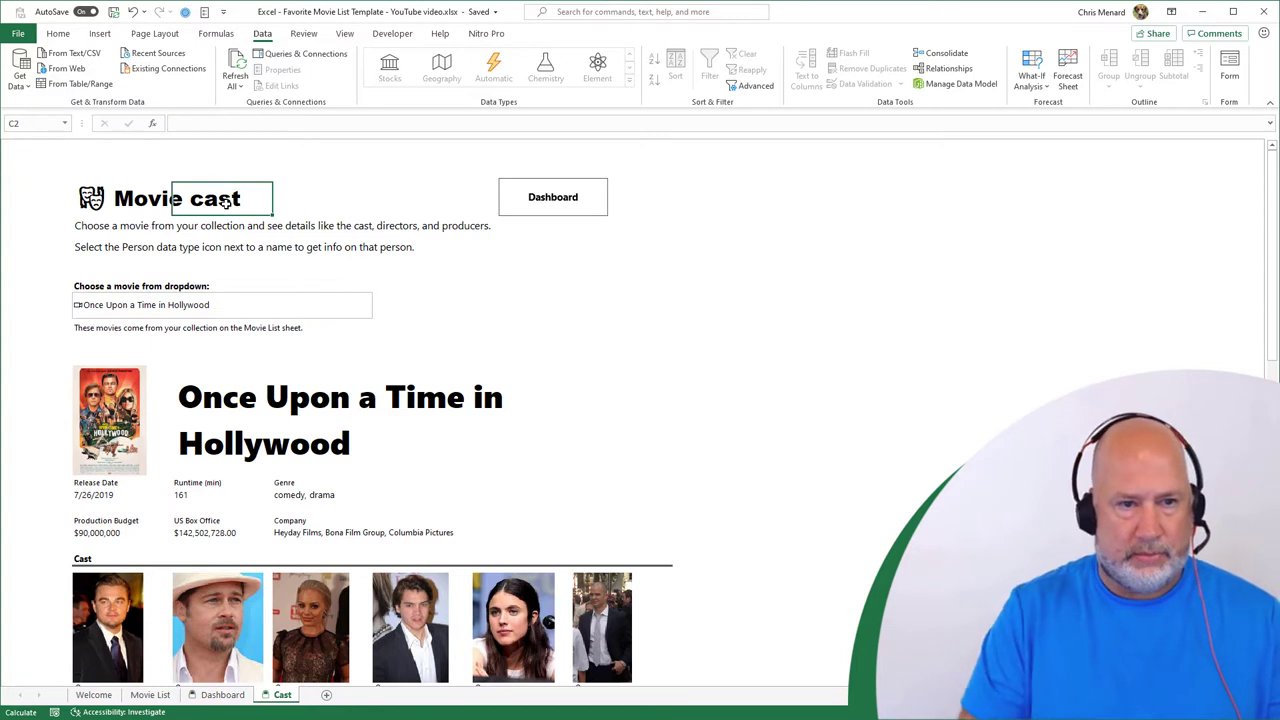
pyautogui.click(220, 305)
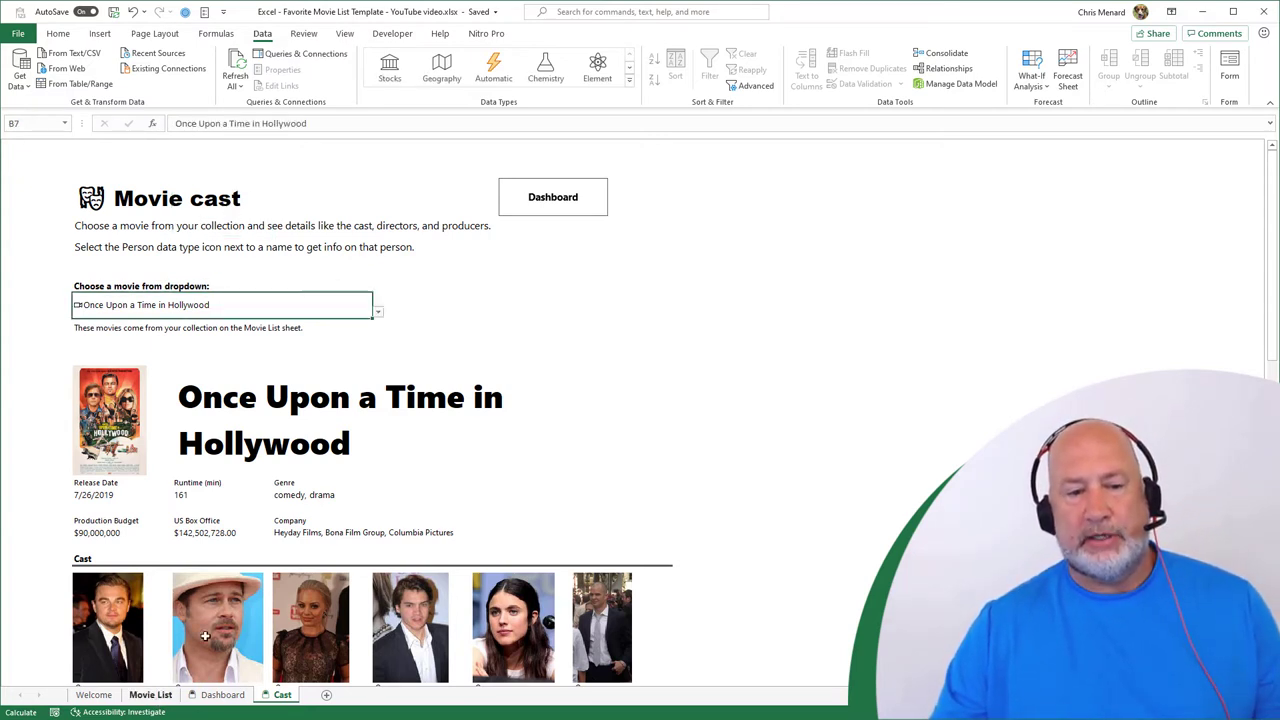
pyautogui.click(376, 305)
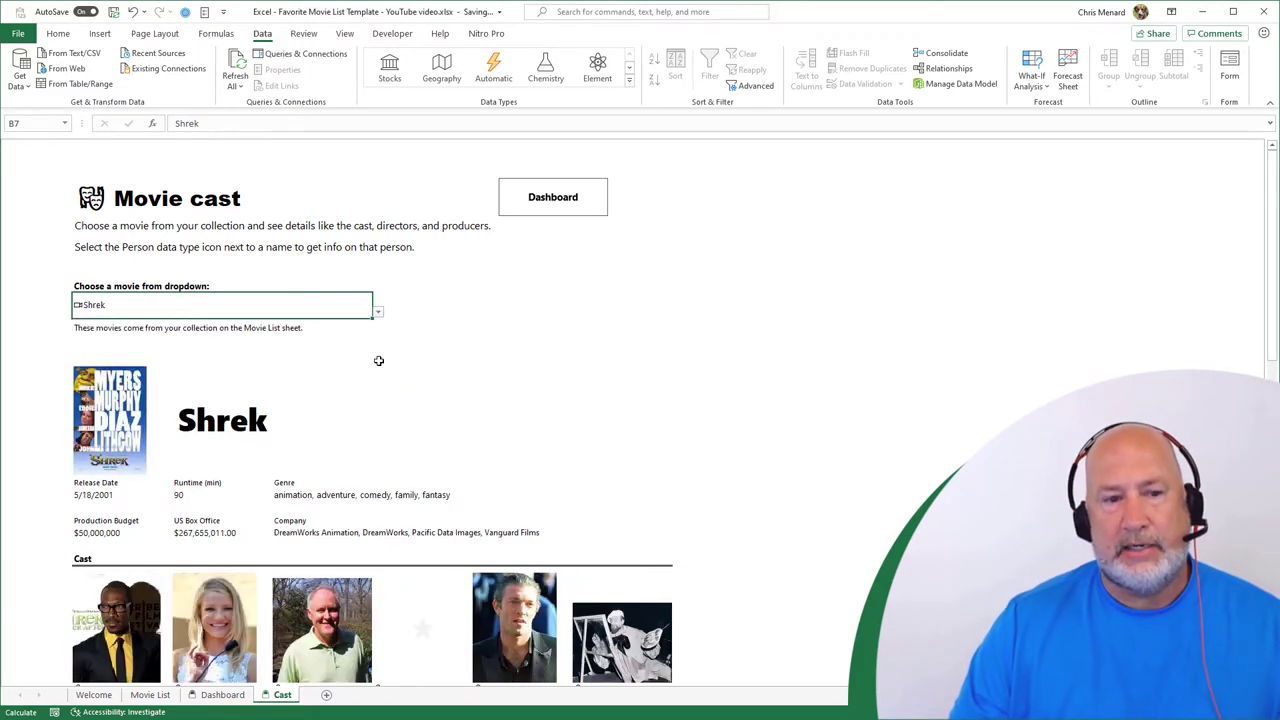
# - Review Shrek's cast, directors and producers, then return to the Movie List
pyautogui.scroll(-3)
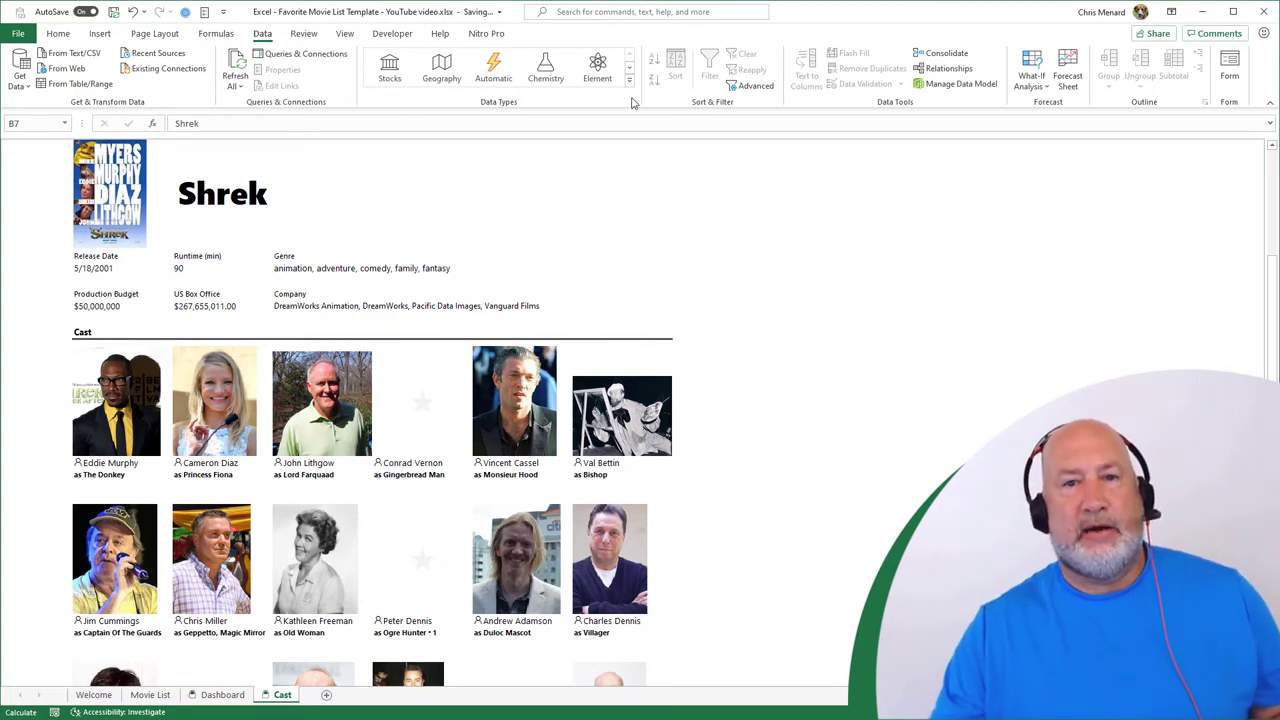
pyautogui.click(629, 78)
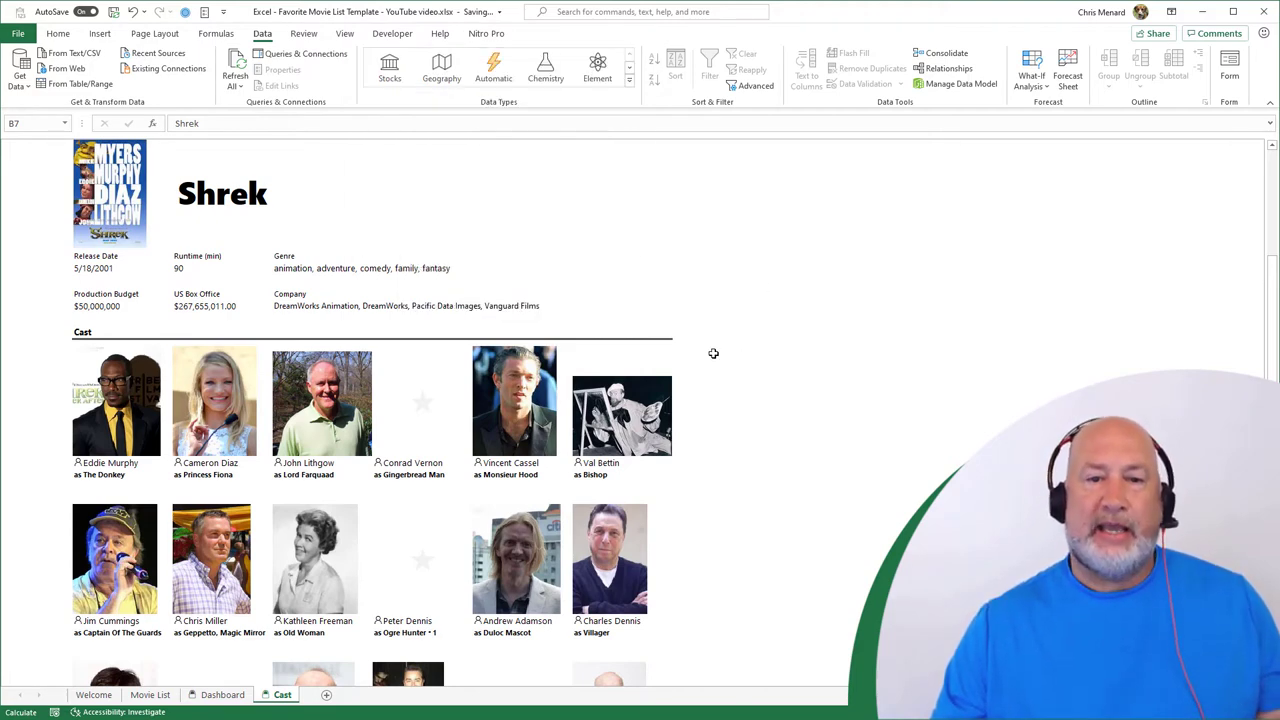
pyautogui.scroll(-3)
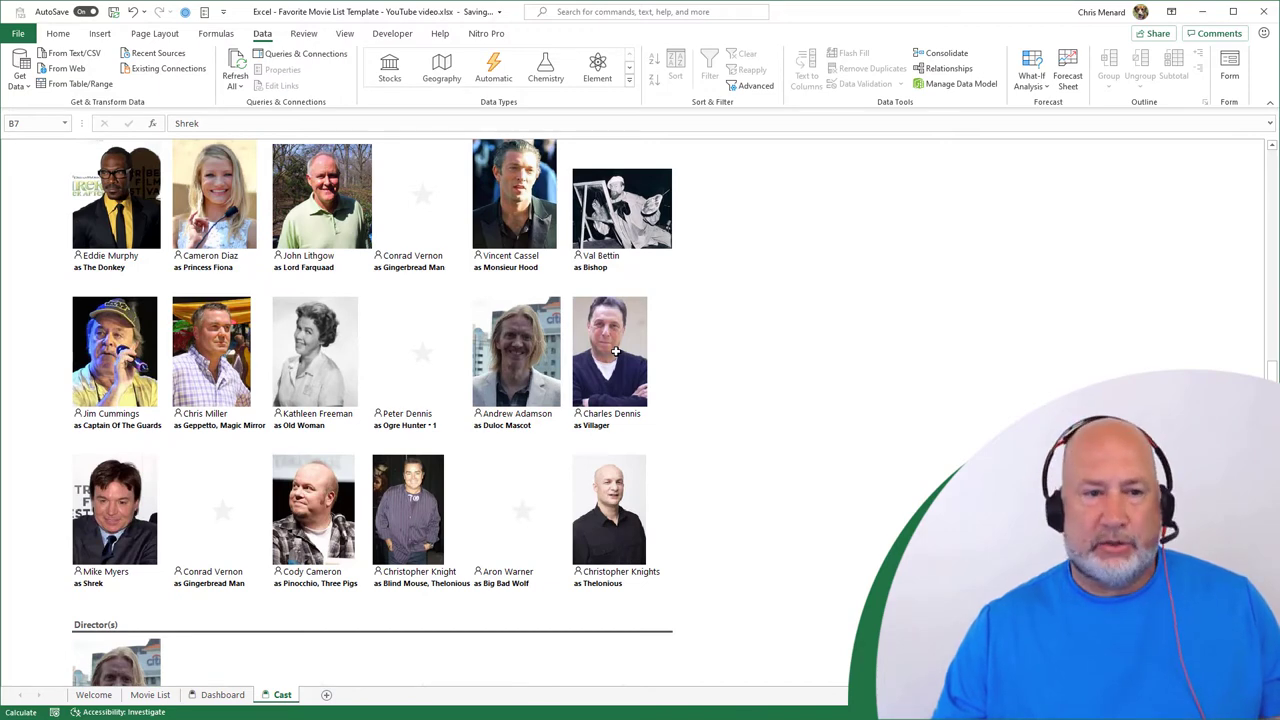
pyautogui.scroll(-3)
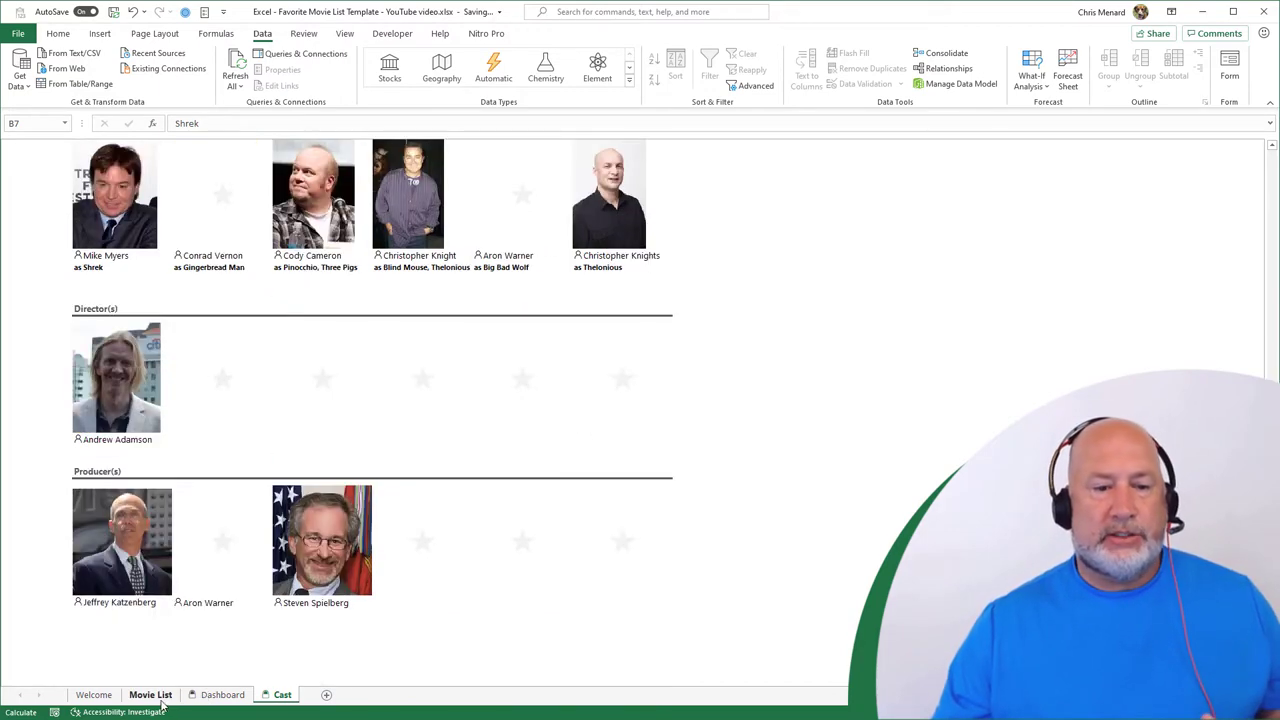
pyautogui.click(153, 695)
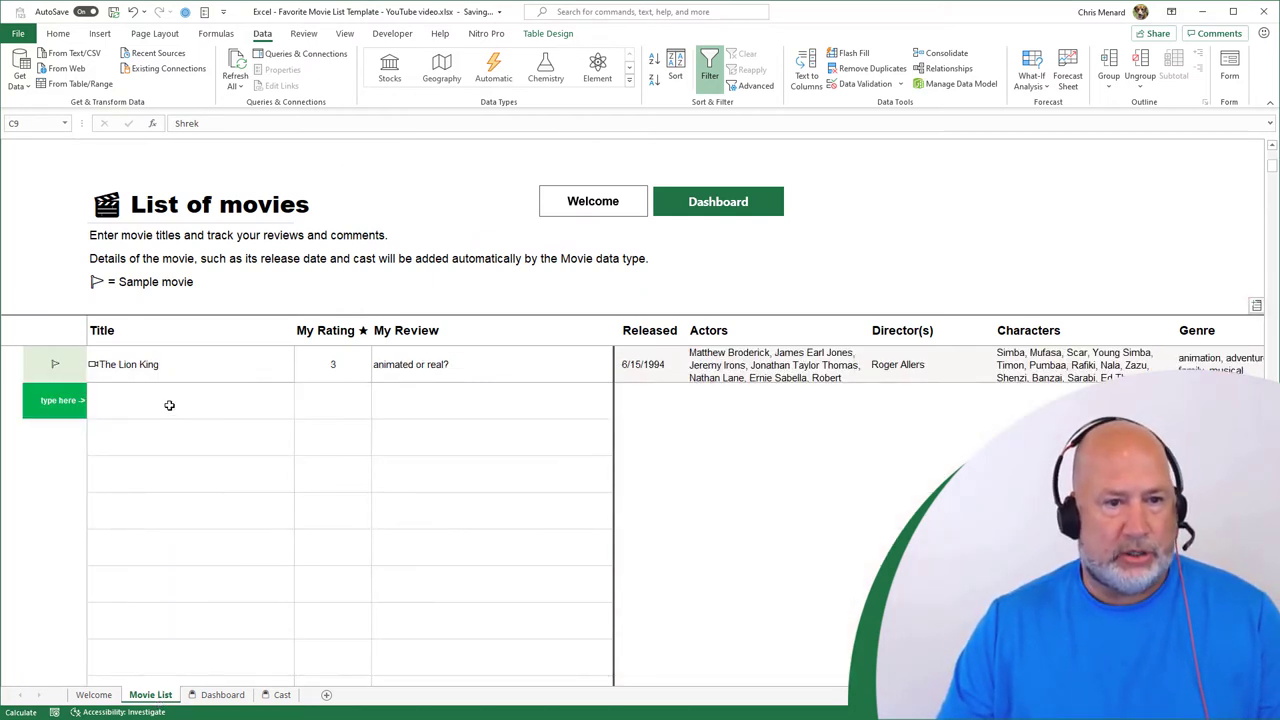
pyautogui.moveTo(1253, 178)
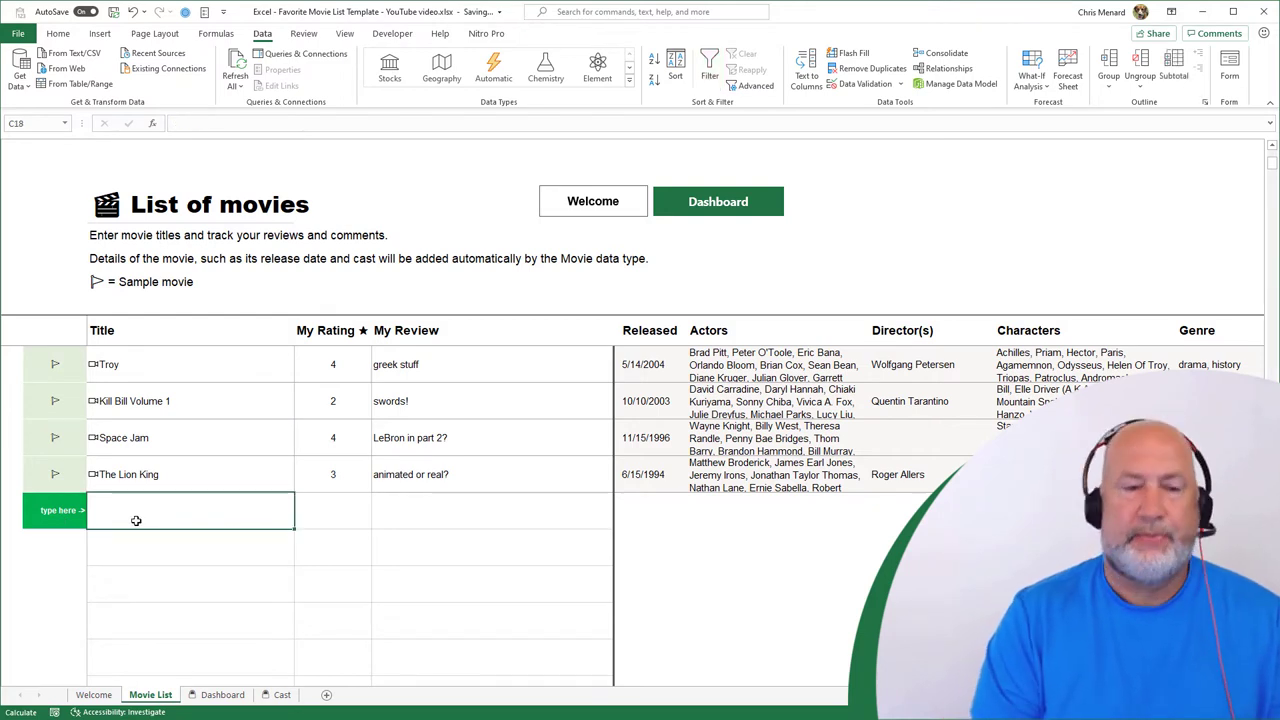
# - Enter 'Cabin in the Woods' as a new title in C18 below The Lion King
pyautogui.write('C')
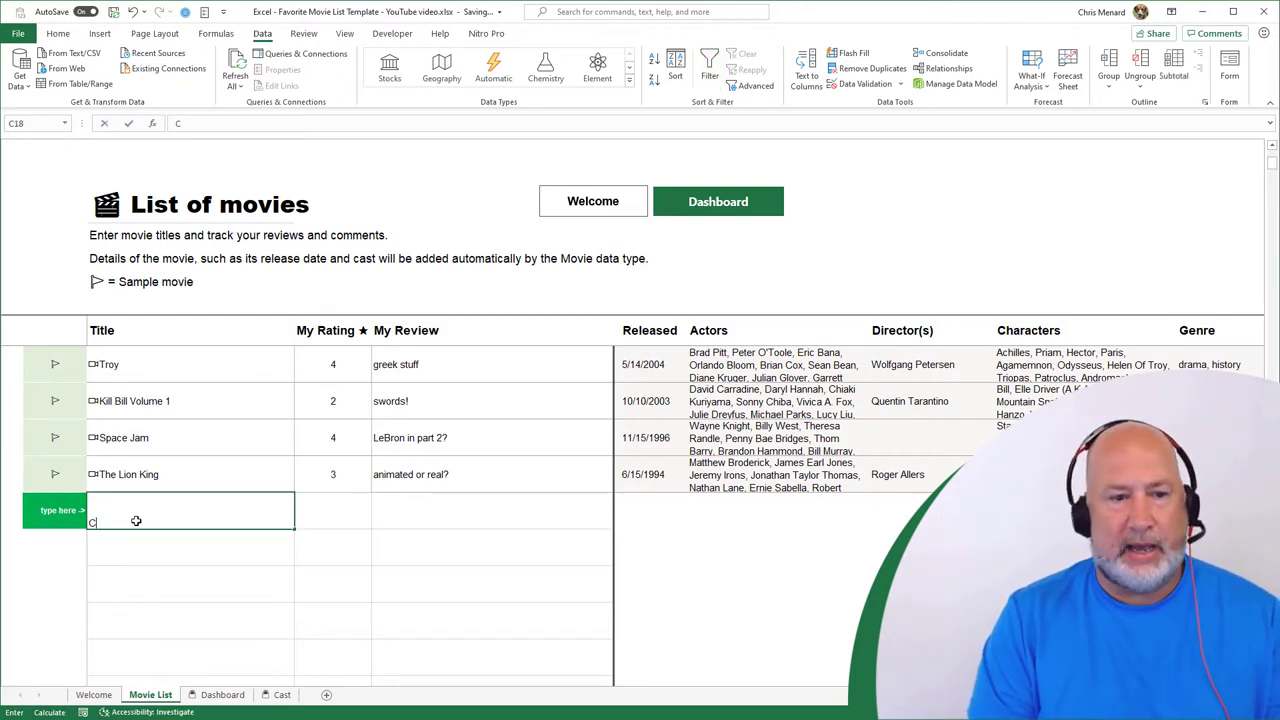
pyautogui.write('abin in the Wood')
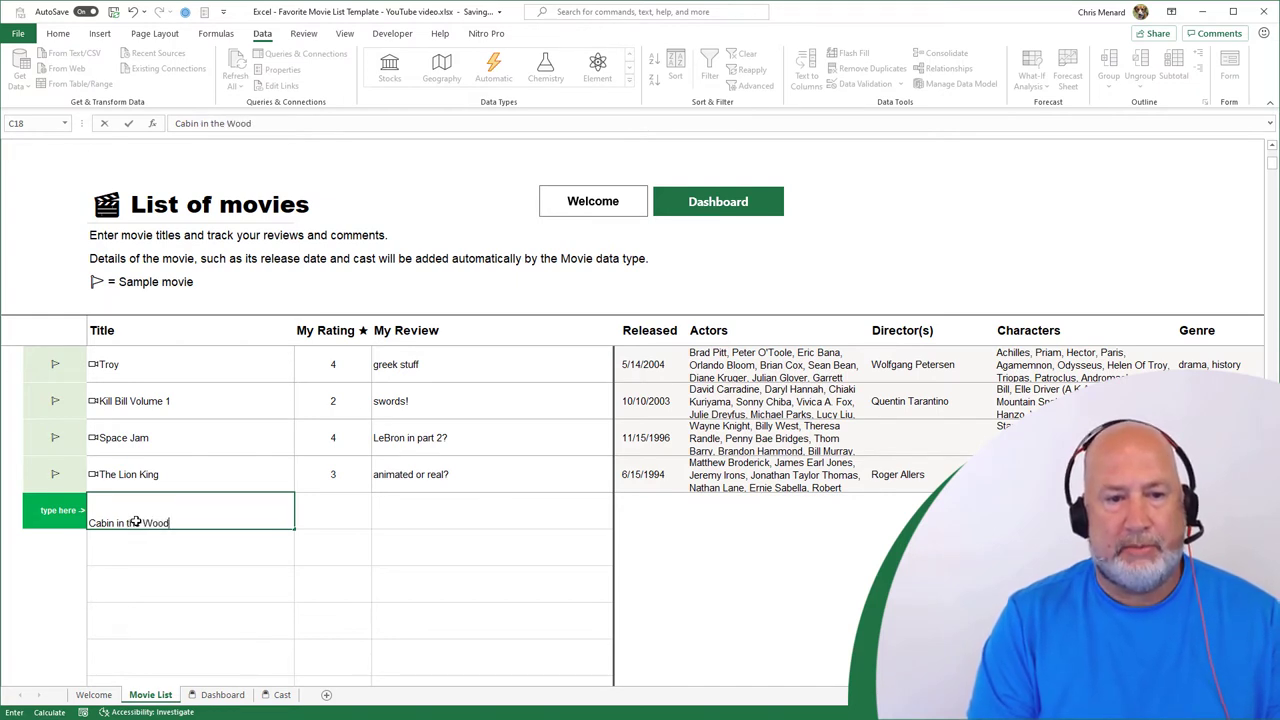
pyautogui.write('s')
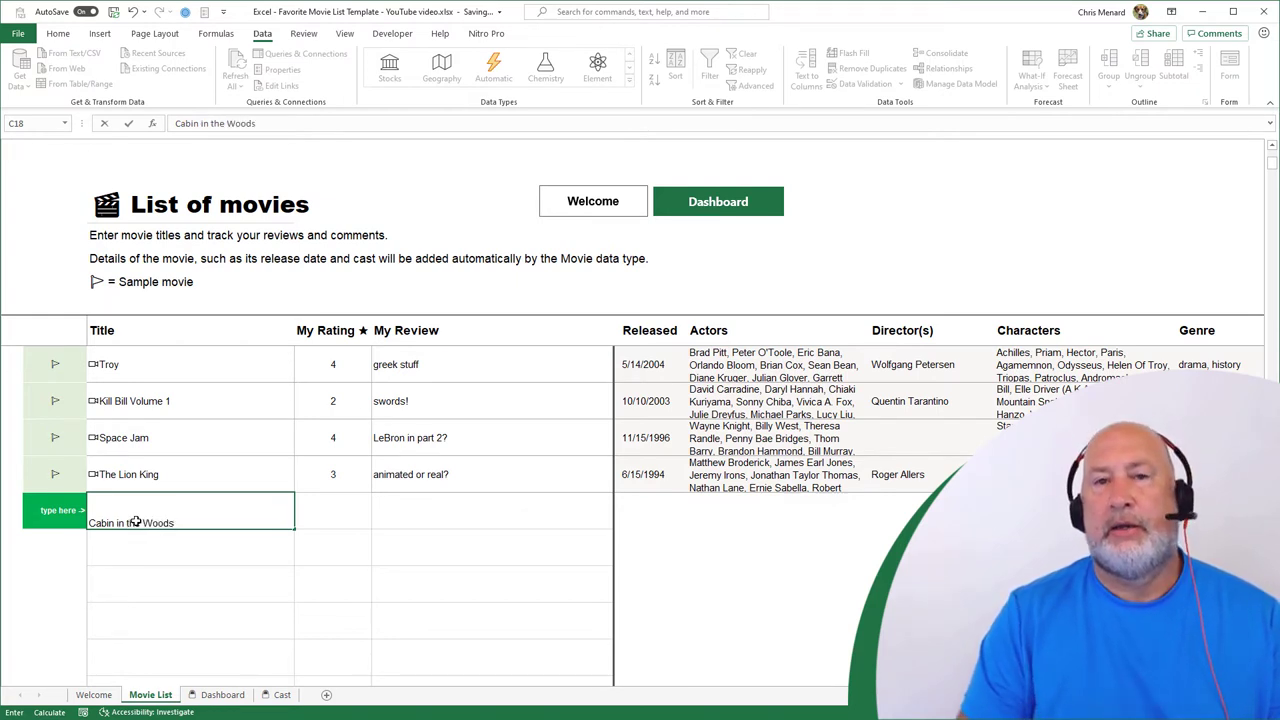
pyautogui.press('Enter')
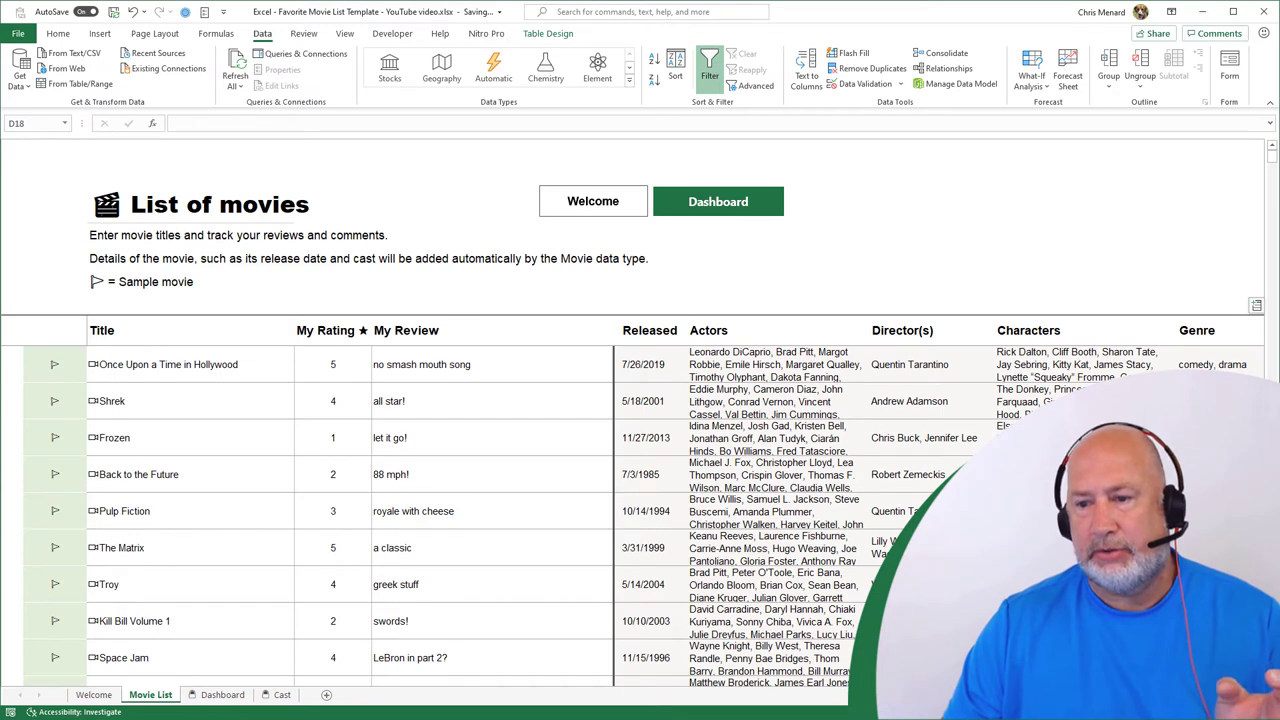
pyautogui.scroll(-3)
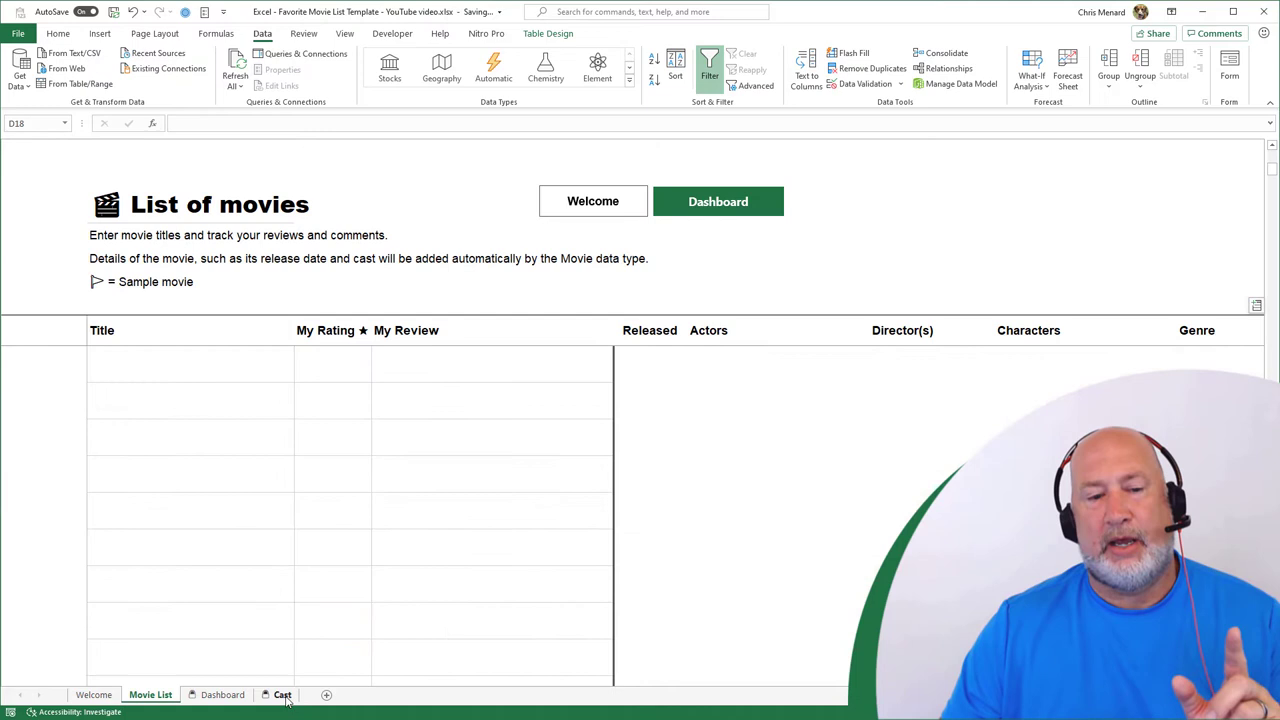
# - Select The Cabin in the Woods in the Cast sheet's B7 dropdown to show its poster and cast
pyautogui.click(283, 695)
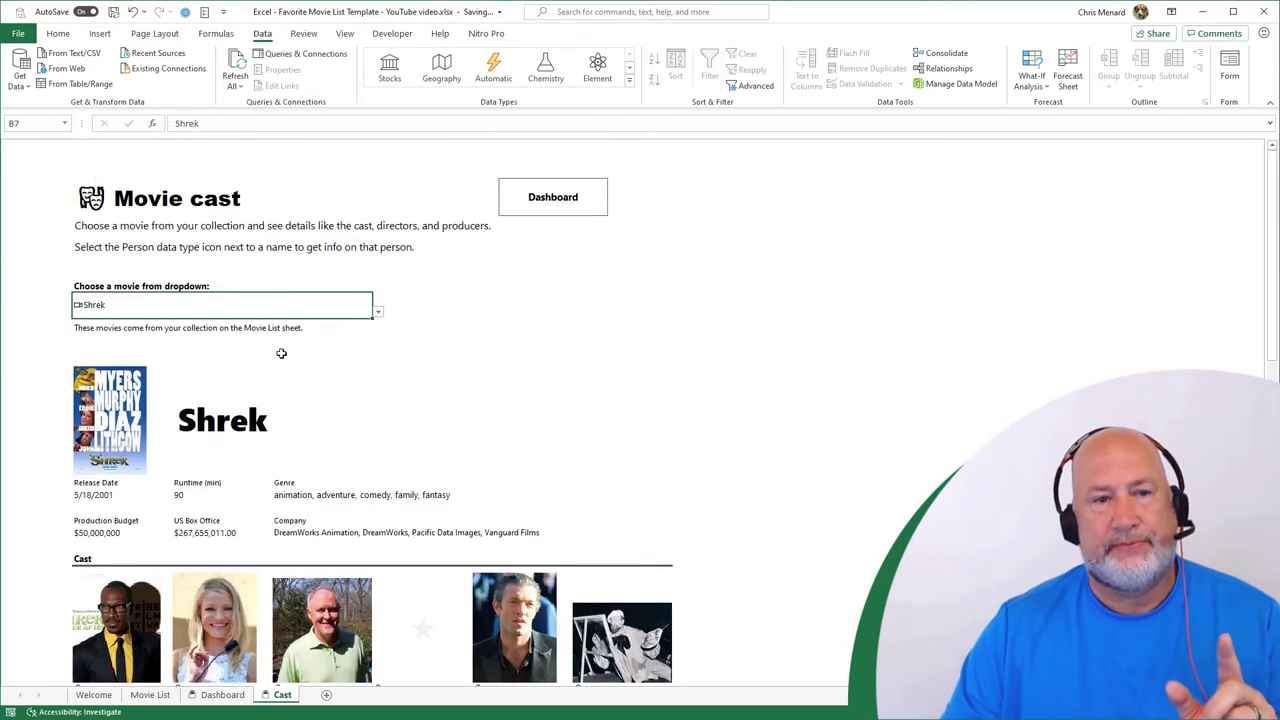
pyautogui.click(375, 311)
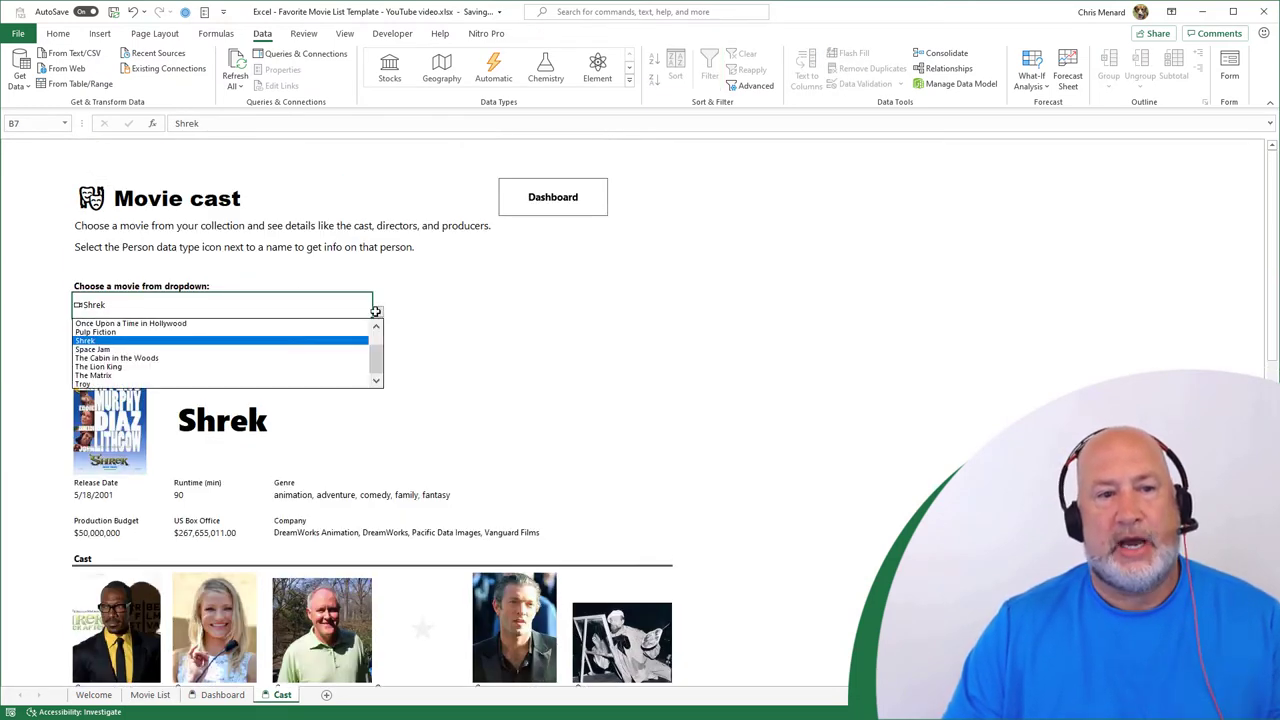
pyautogui.moveTo(218, 329)
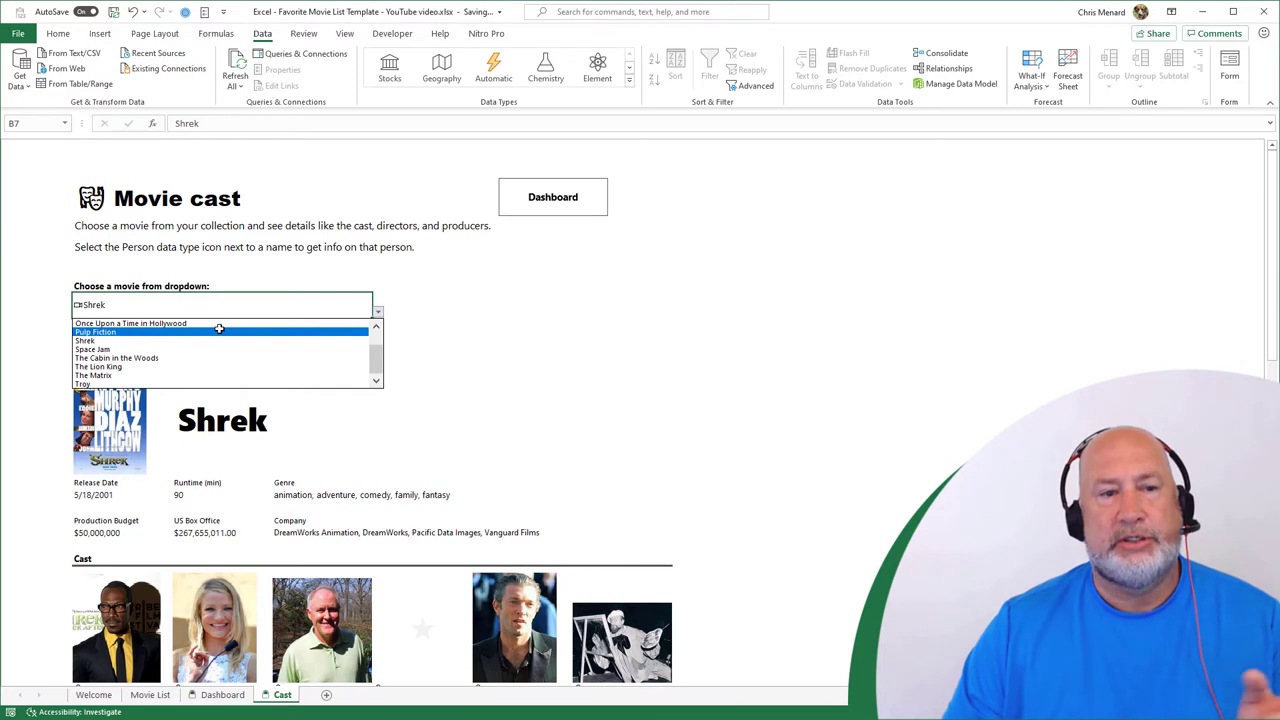
pyautogui.moveTo(150, 358)
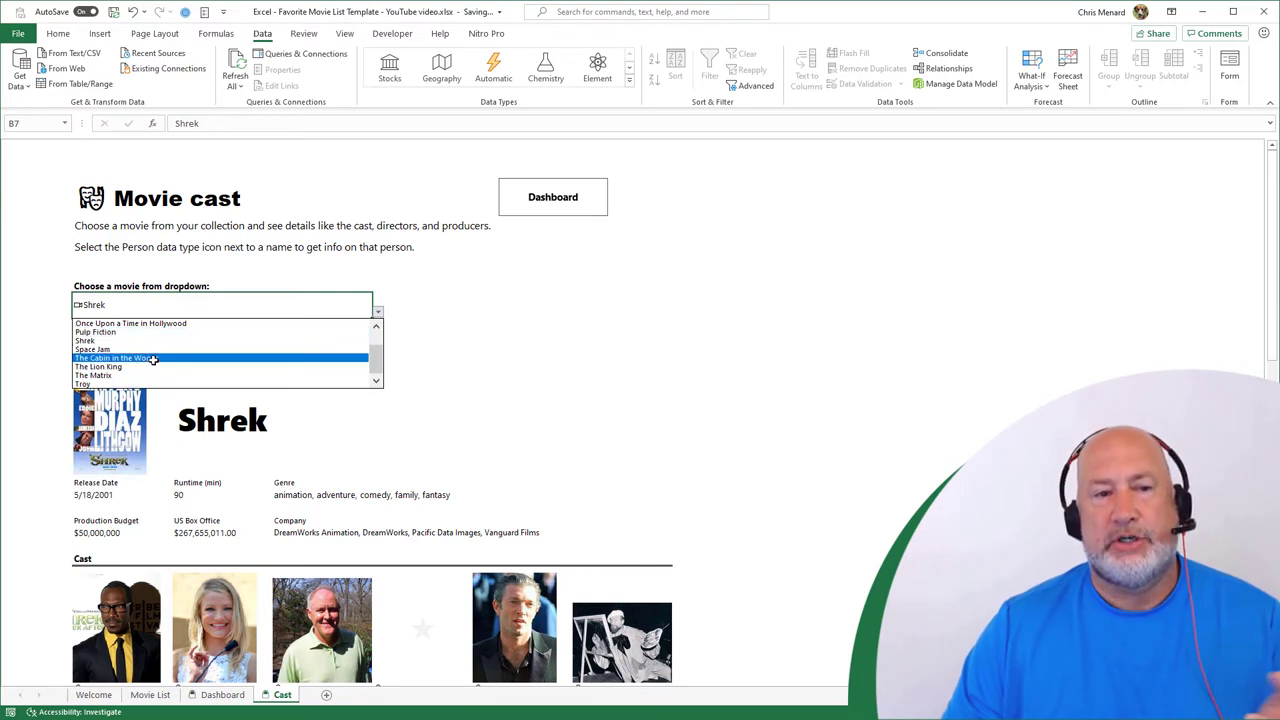
pyautogui.click(115, 358)
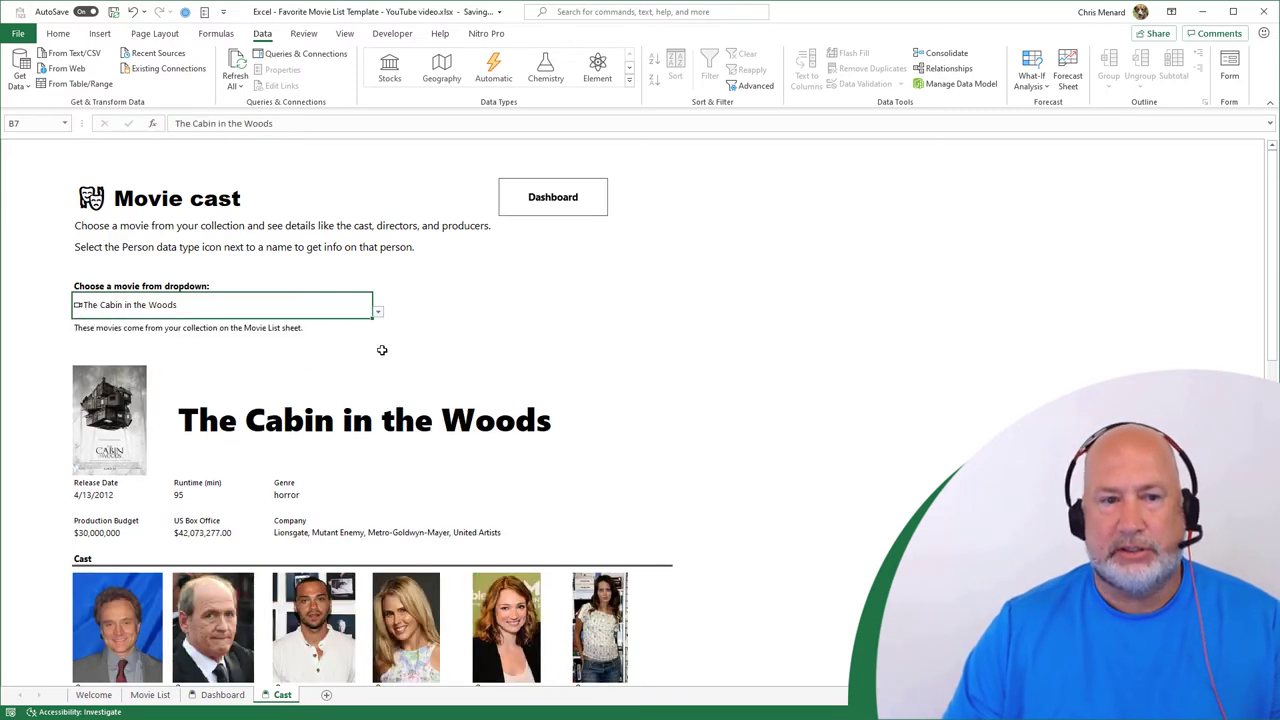
pyautogui.click(698, 414)
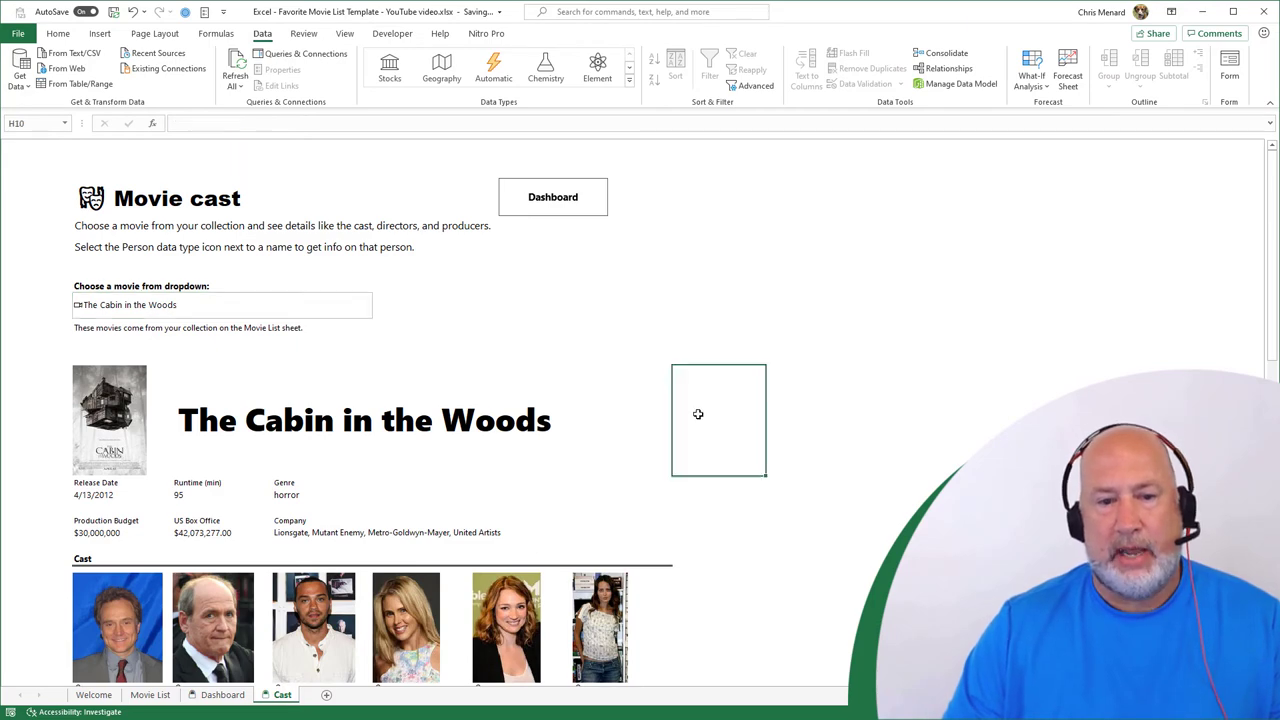
pyautogui.scroll(-3)
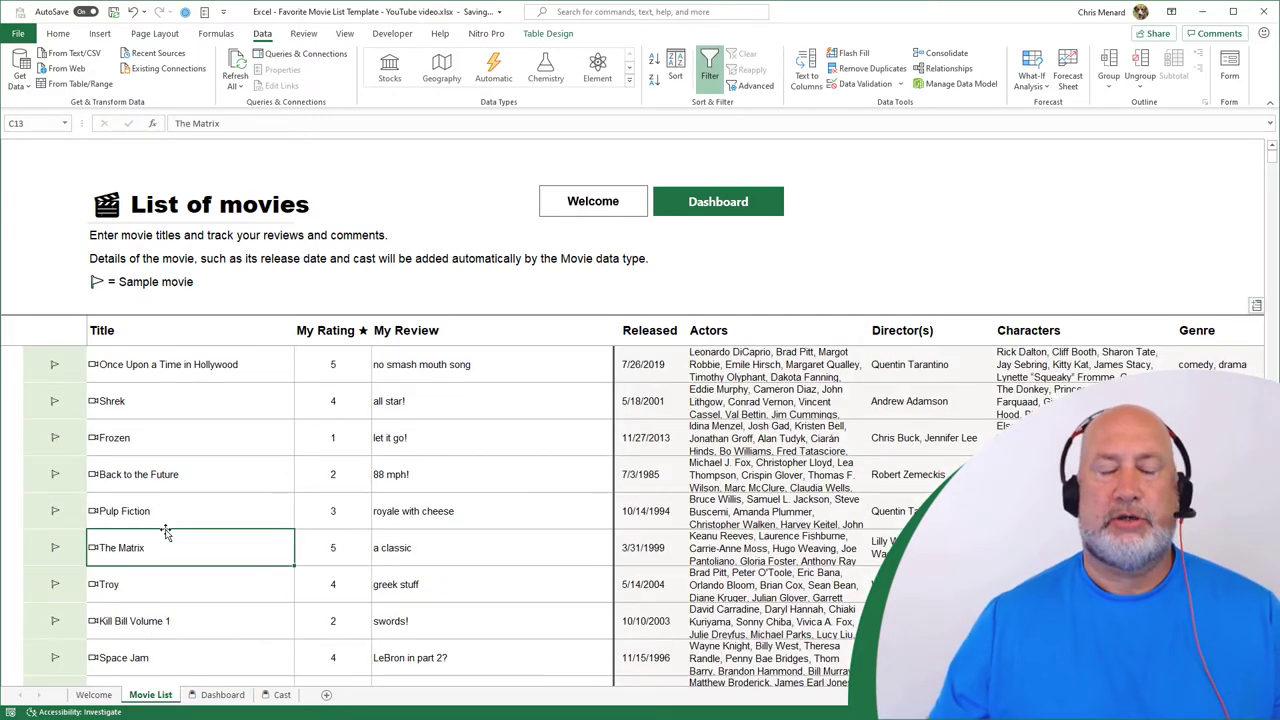
# - Add Star Wars to the movie list, linked to Star Wars: Episode IV - A New Hope
pyautogui.scroll(-3)
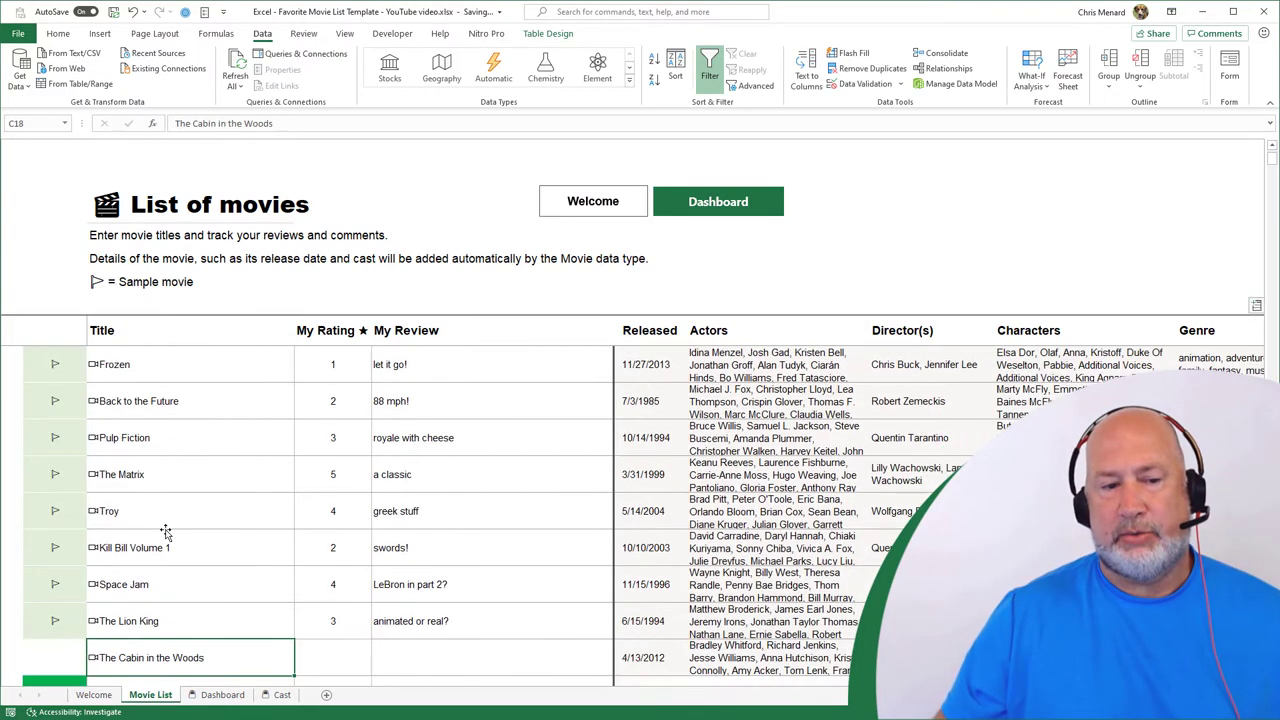
pyautogui.scroll(-3)
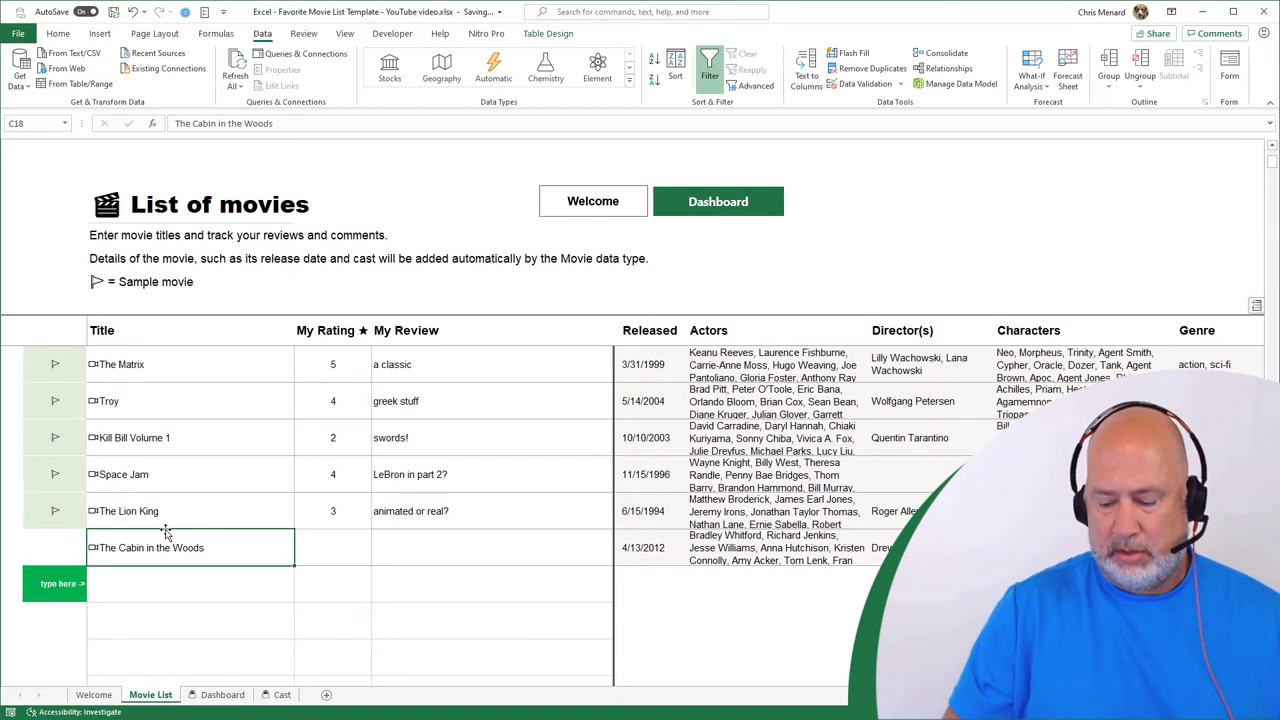
pyautogui.write('Star Wars')
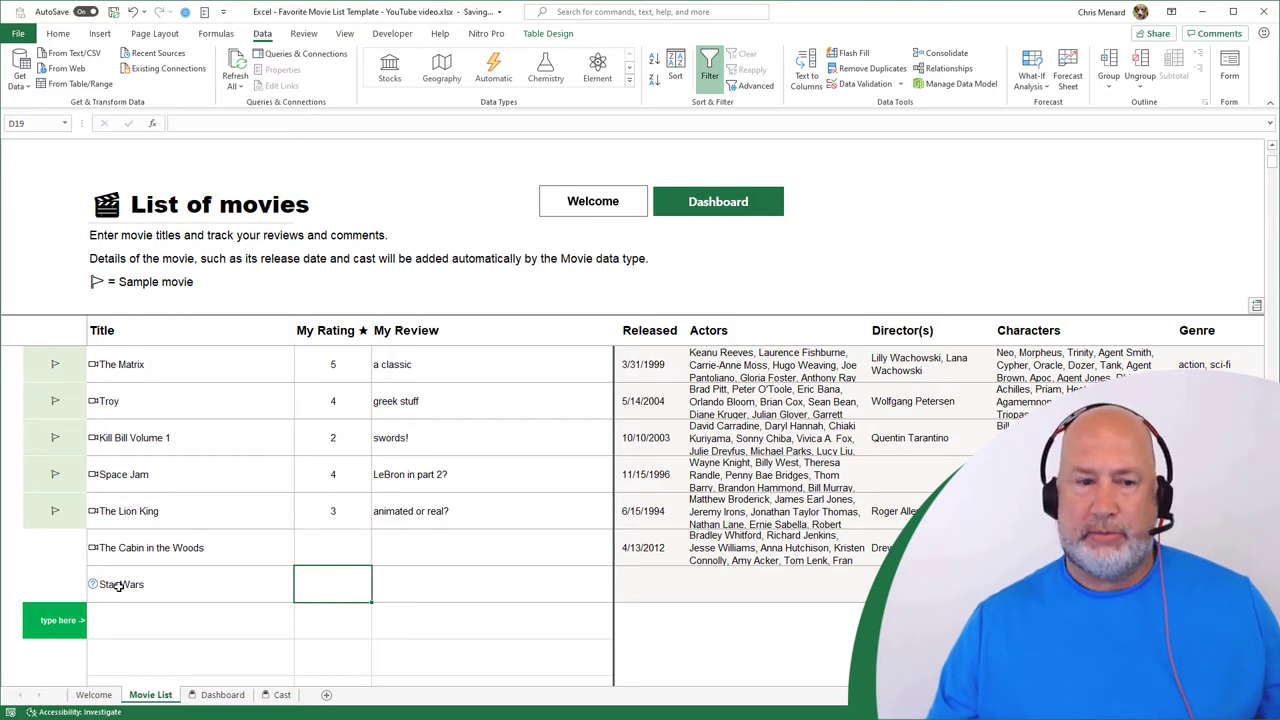
pyautogui.click(125, 584)
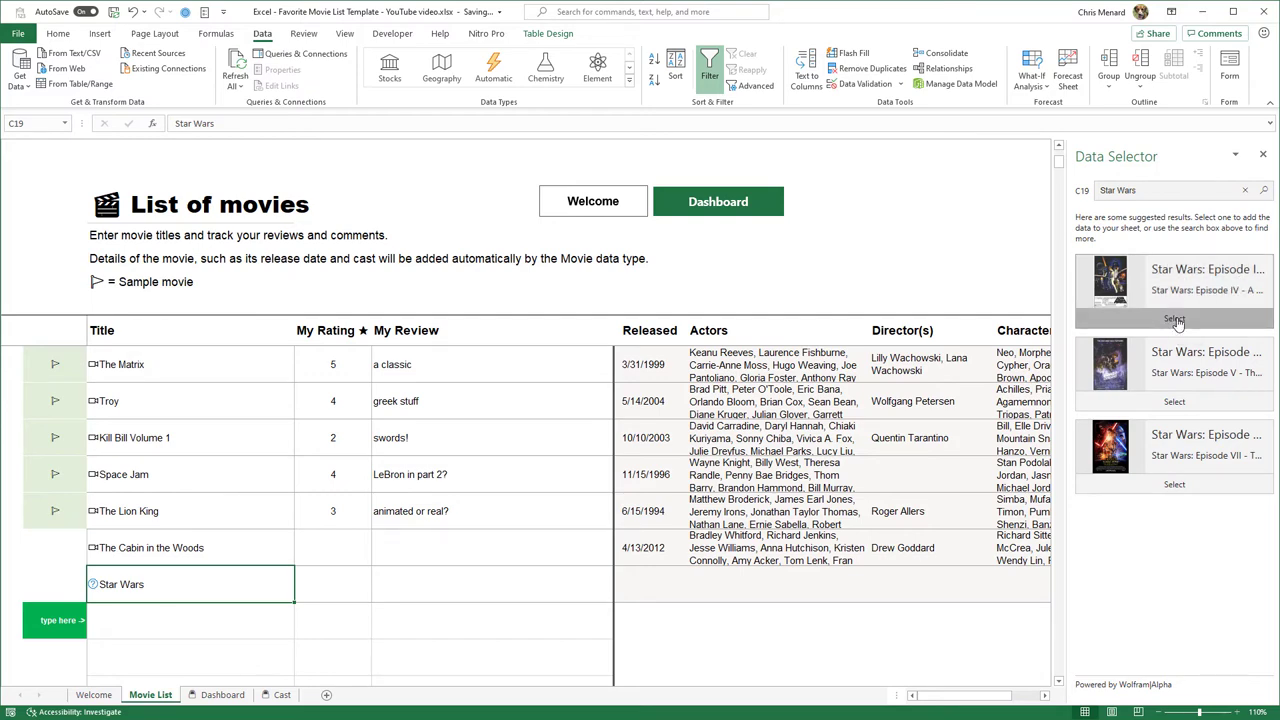
pyautogui.click(1174, 317)
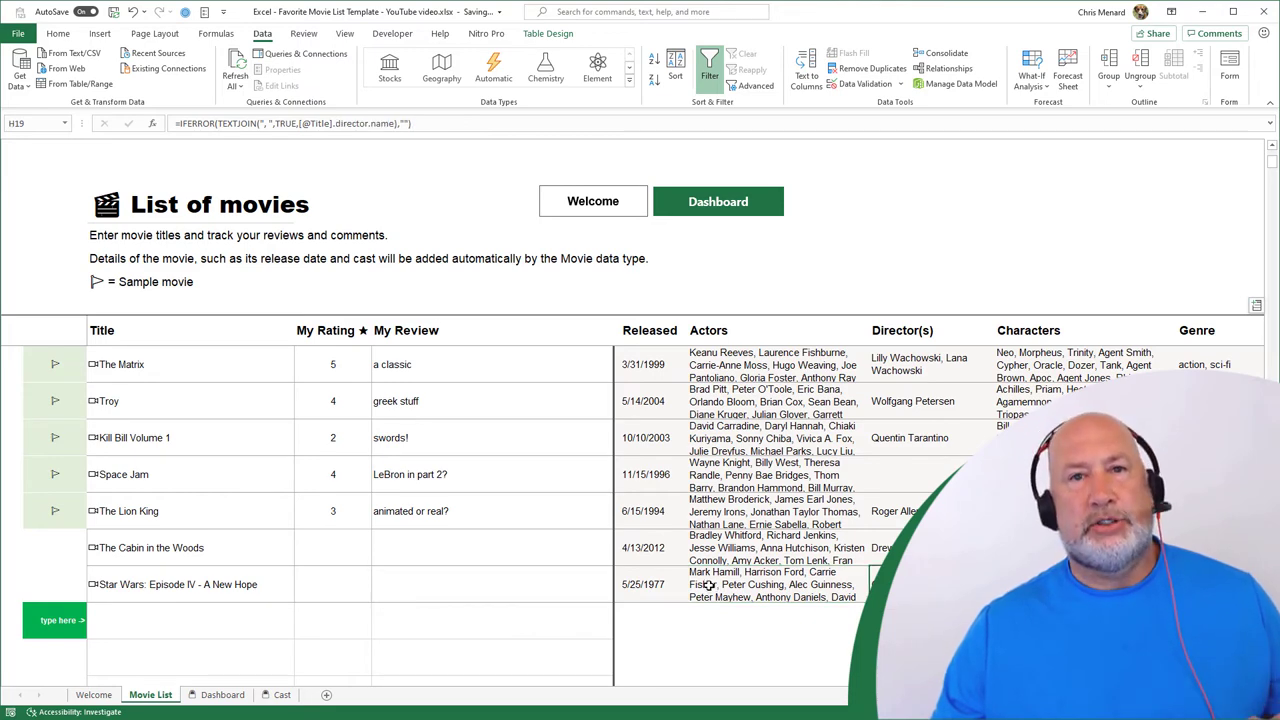
pyautogui.click(282, 695)
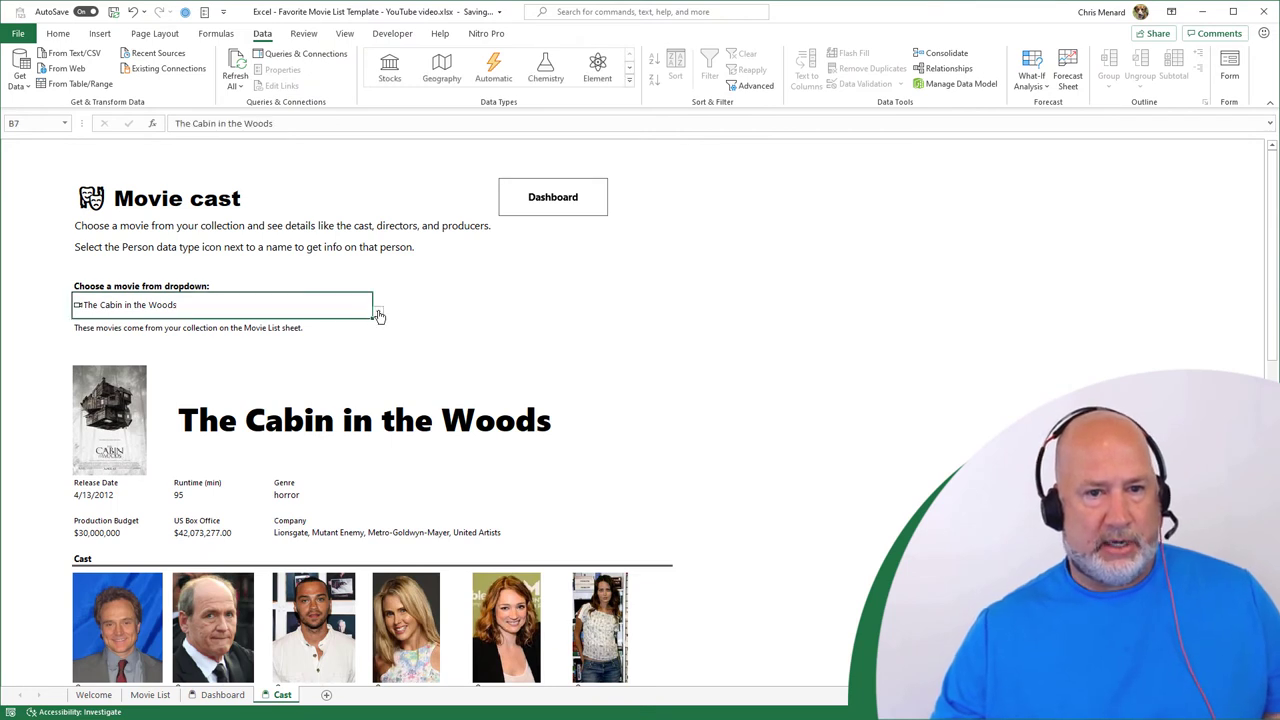
# - Choose Star Wars: Episode IV - A New Hope in B7 and scroll down to its cast
pyautogui.click(378, 305)
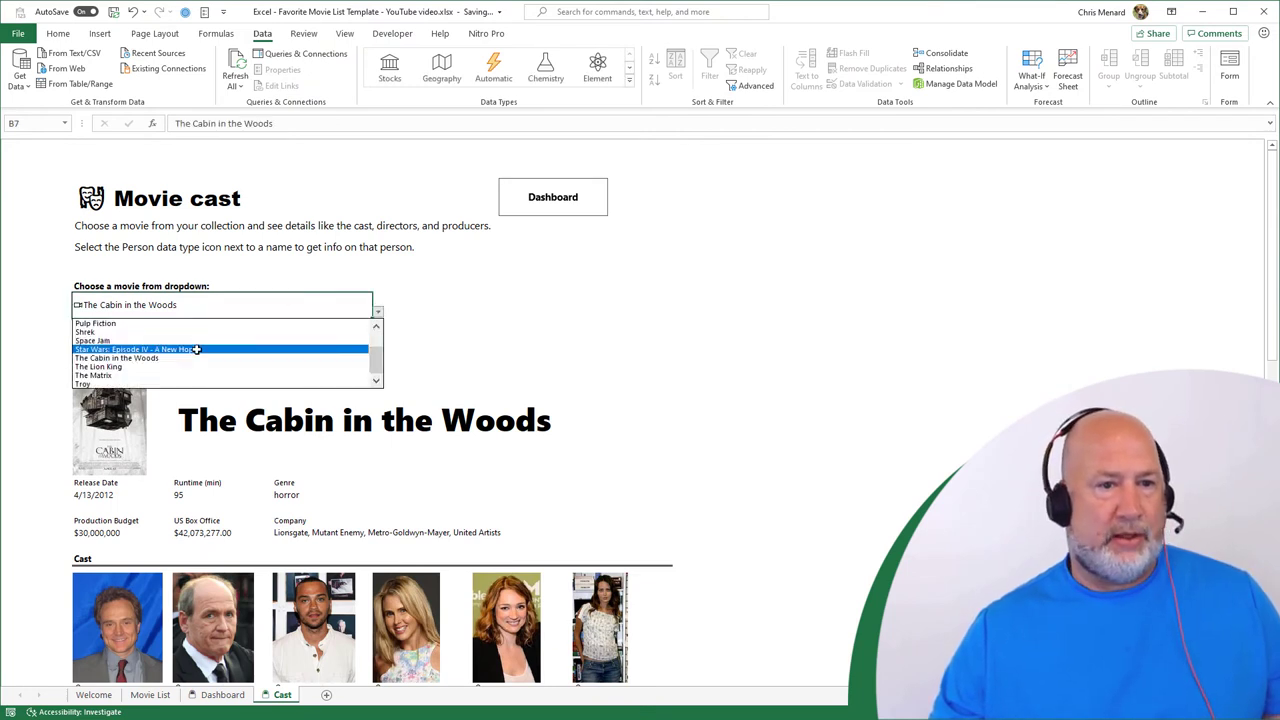
pyautogui.click(135, 349)
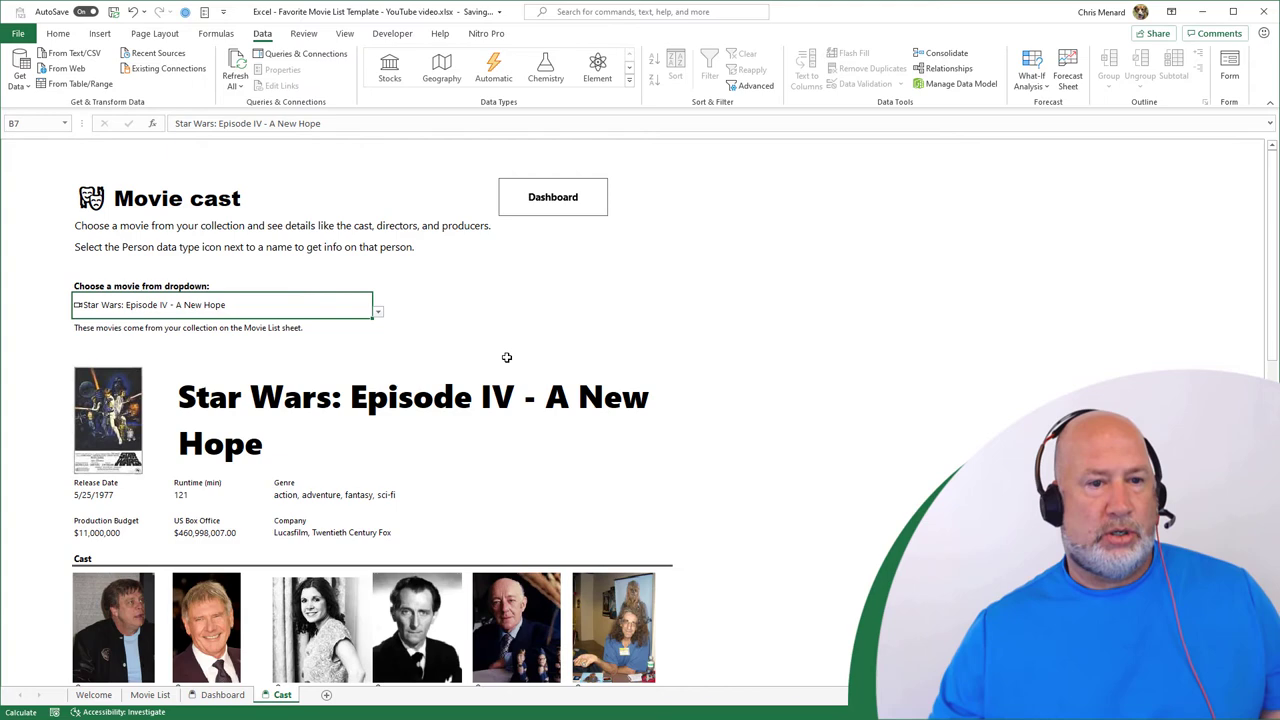
pyautogui.click(718, 420)
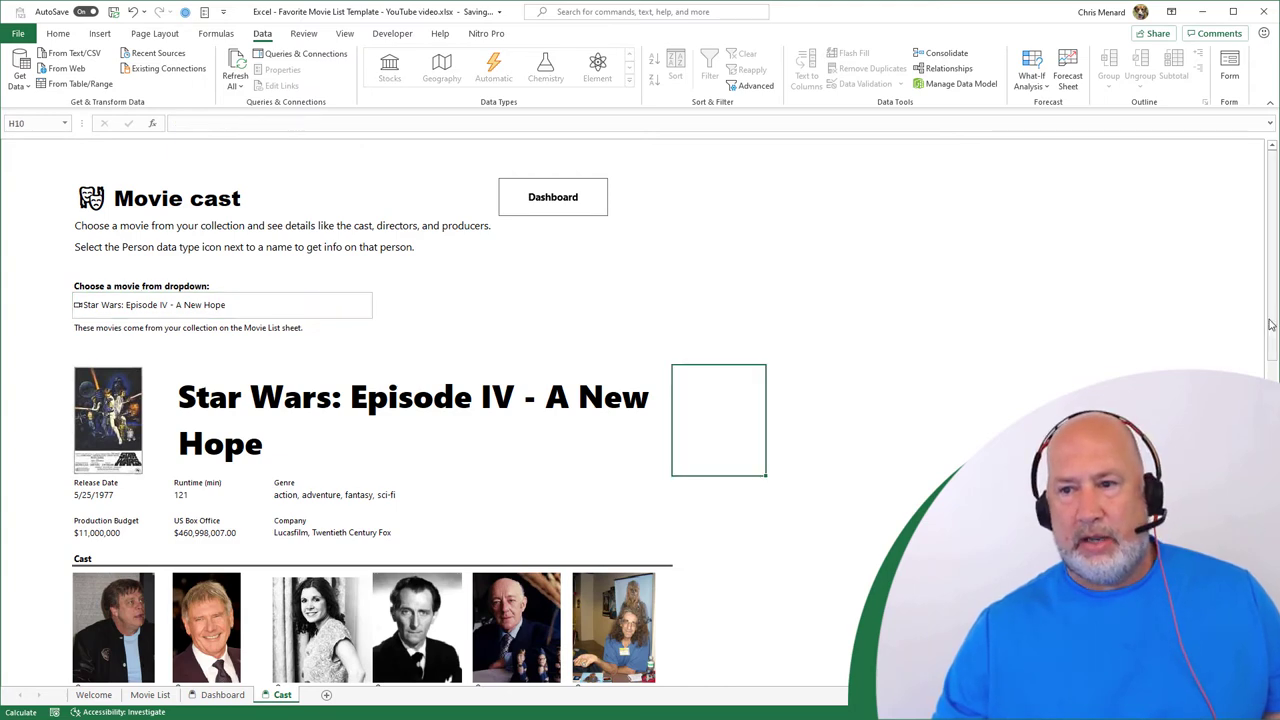
pyautogui.scroll(-3)
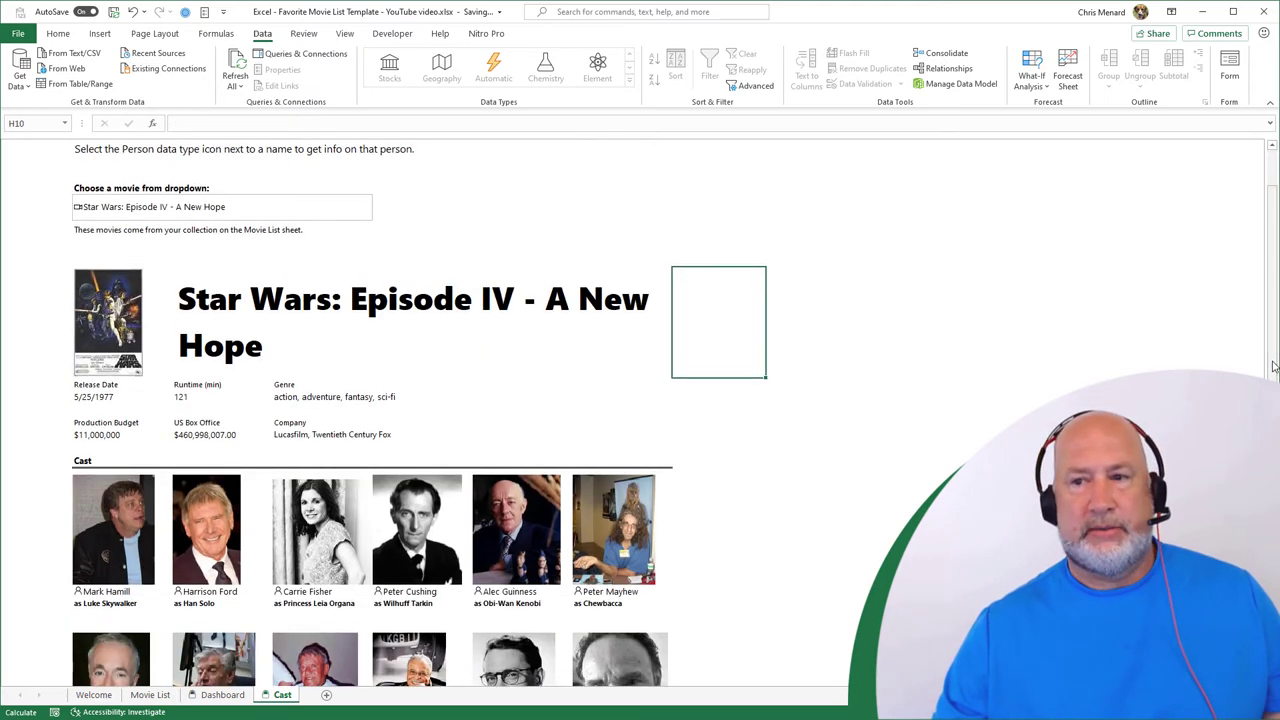
pyautogui.scroll(-3)
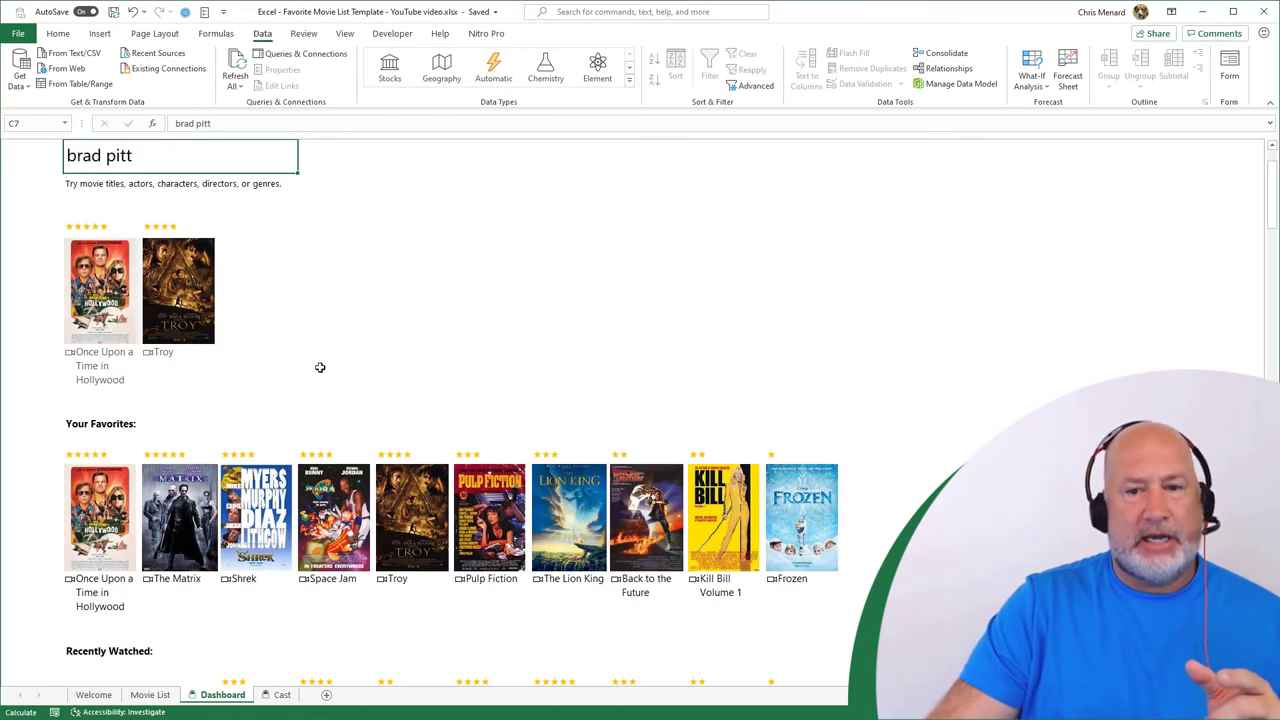
# - Replace the brad pitt Dashboard search with Harrison, then scroll to Recently Watched and stats
pyautogui.scroll(-3)
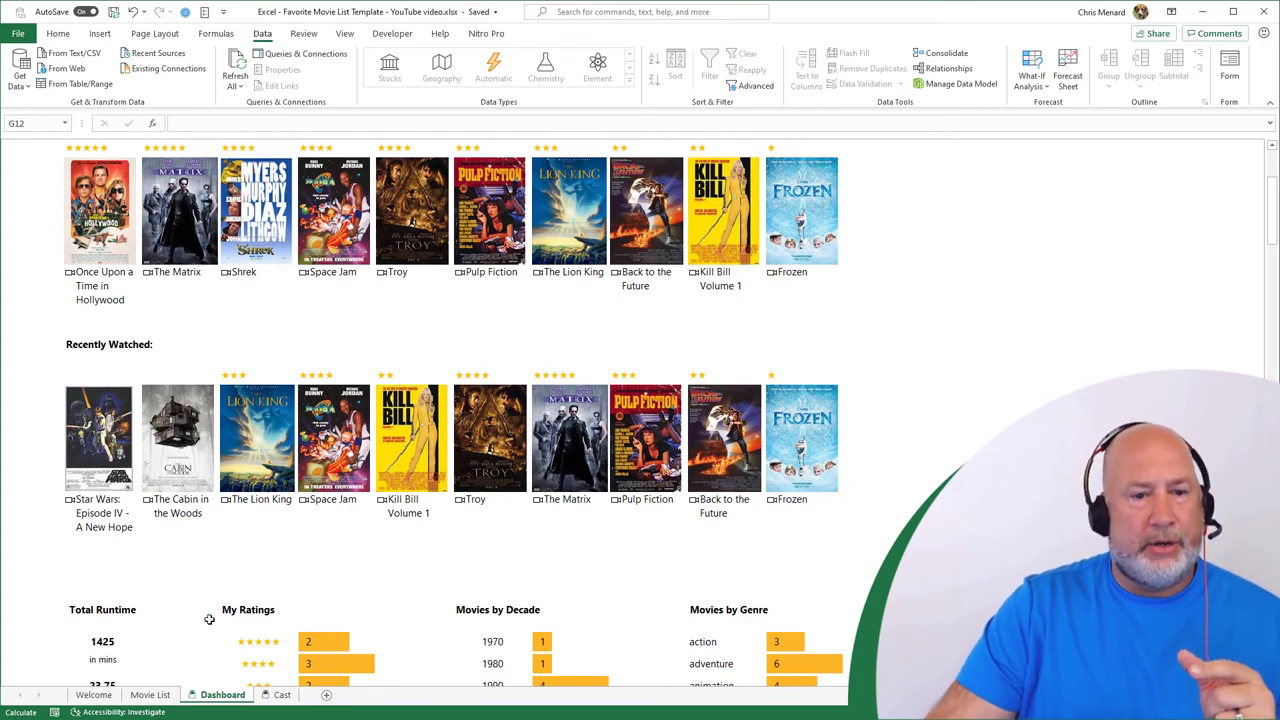
pyautogui.write('brad pitt')
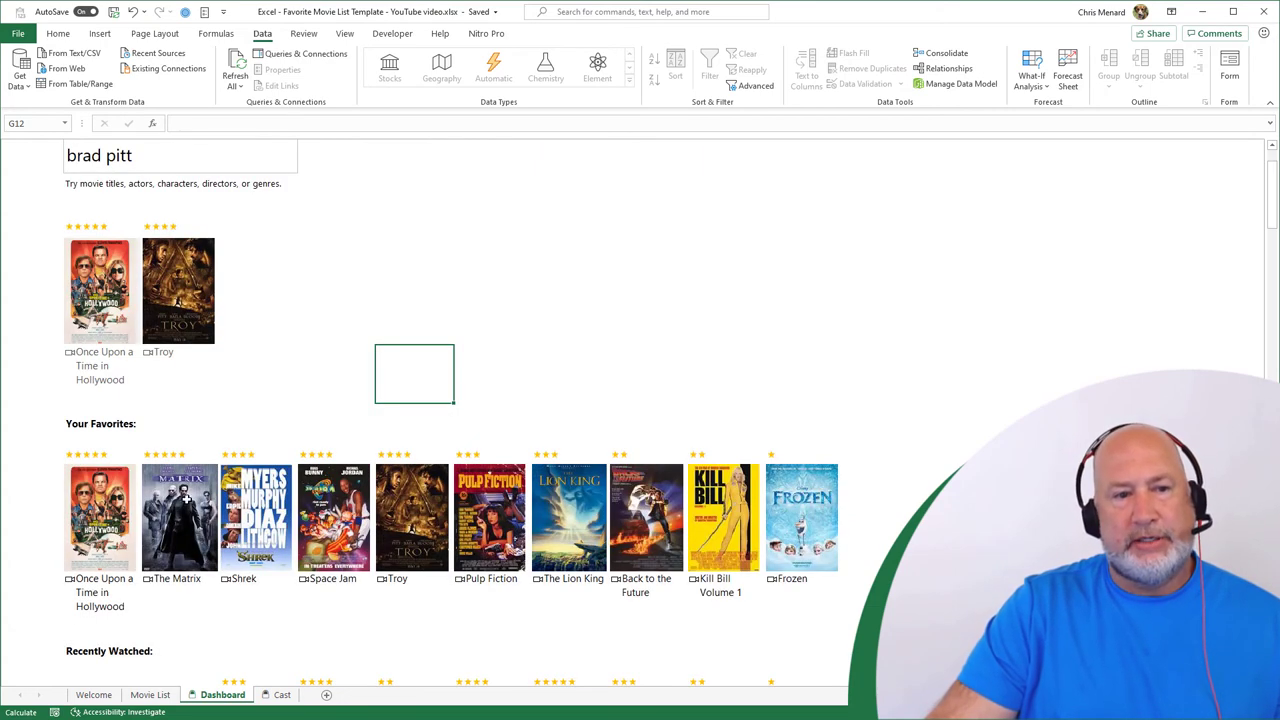
pyautogui.click(180, 155)
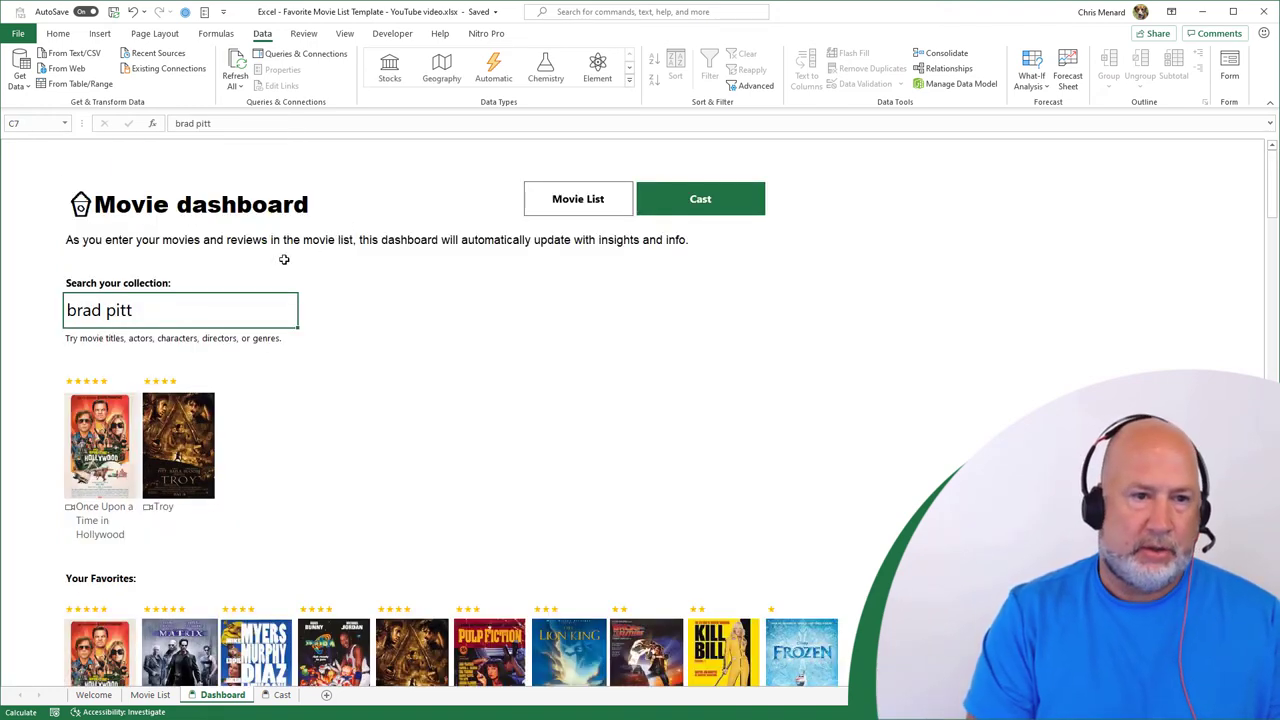
pyautogui.write('Harrison Ford')
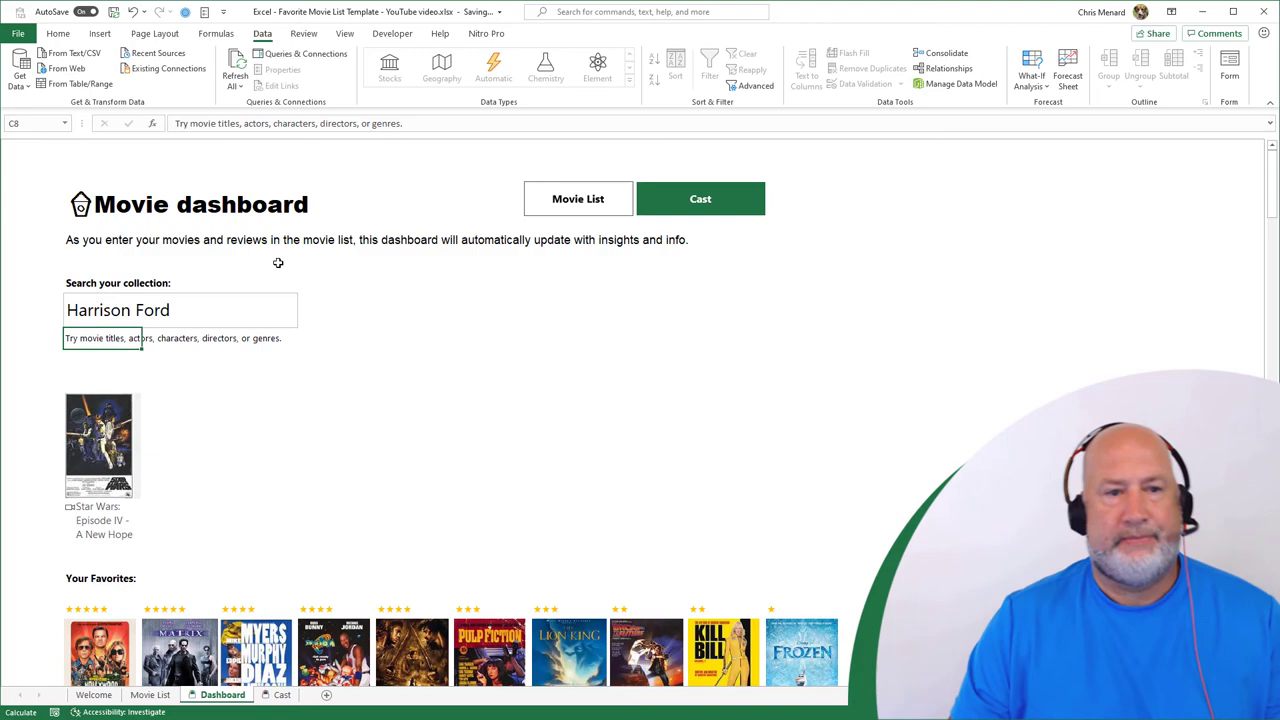
pyautogui.scroll(-3)
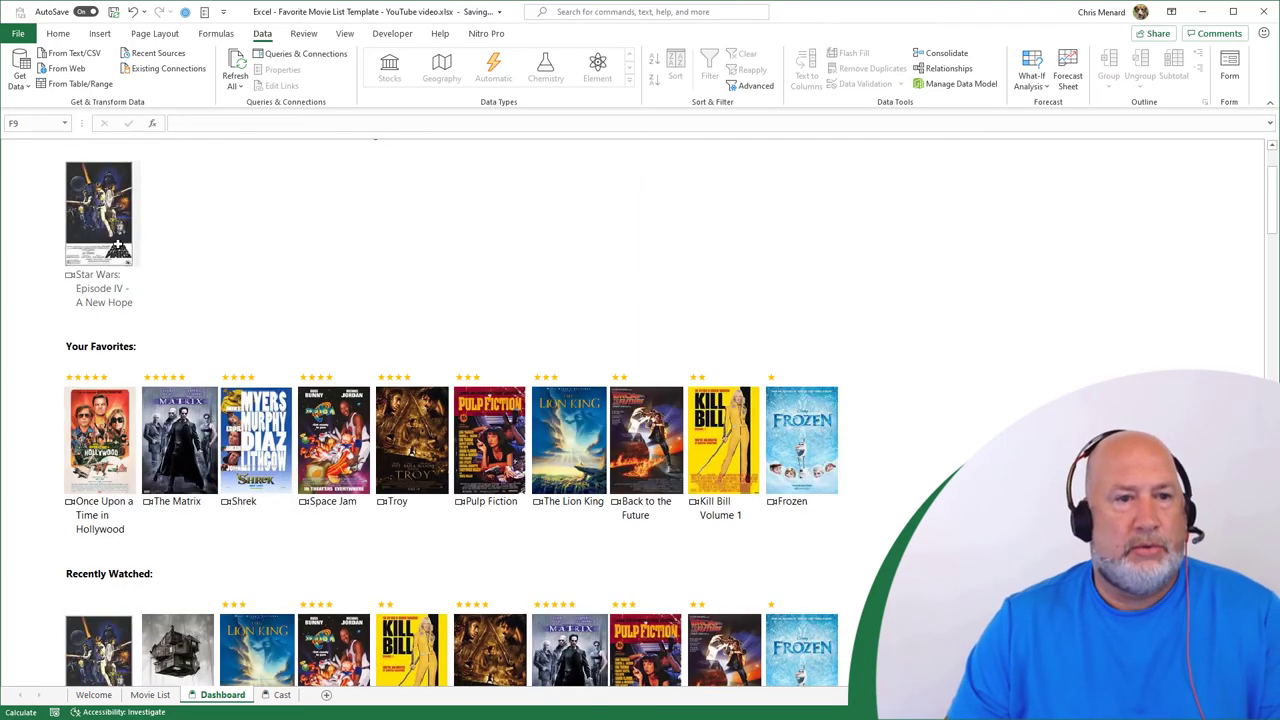
pyautogui.scroll(-3)
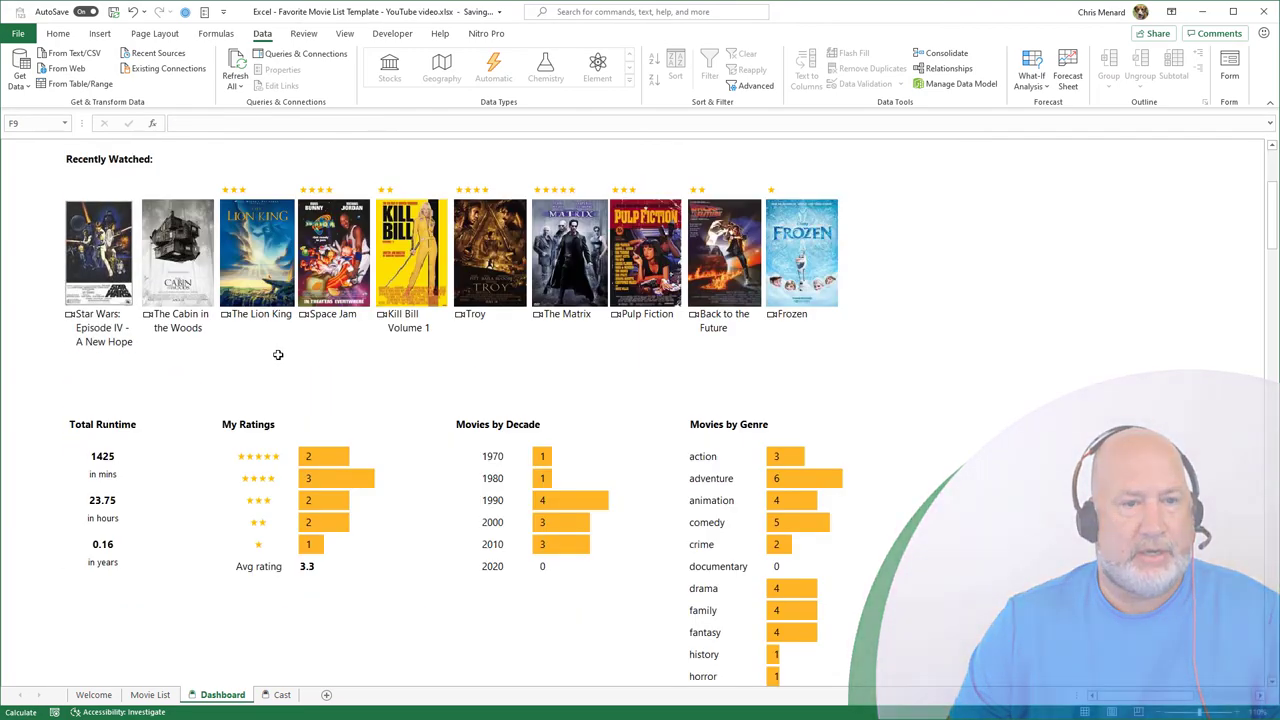